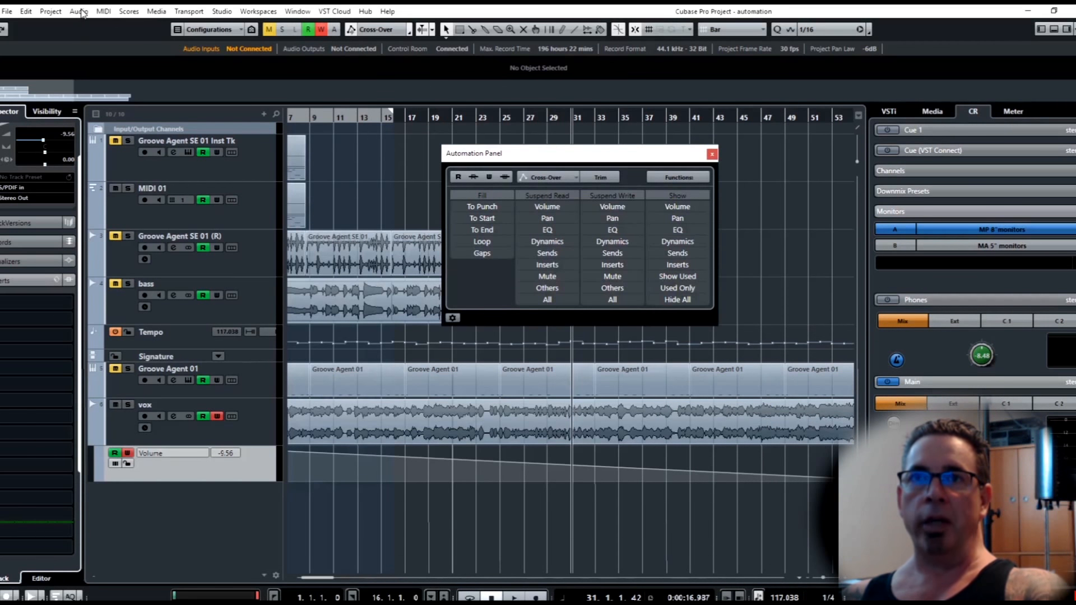
# - Open the Automation Panel, reposition it, and list the Touch, Auto-Latch and Cross-Over modes
pyautogui.click(50, 11)
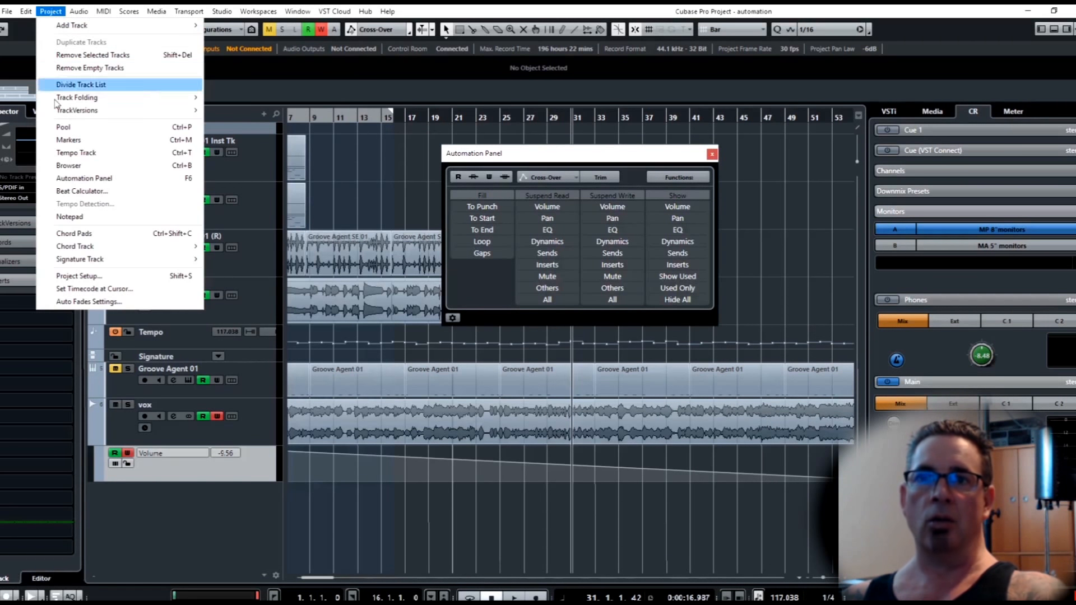
pyautogui.moveTo(84, 178)
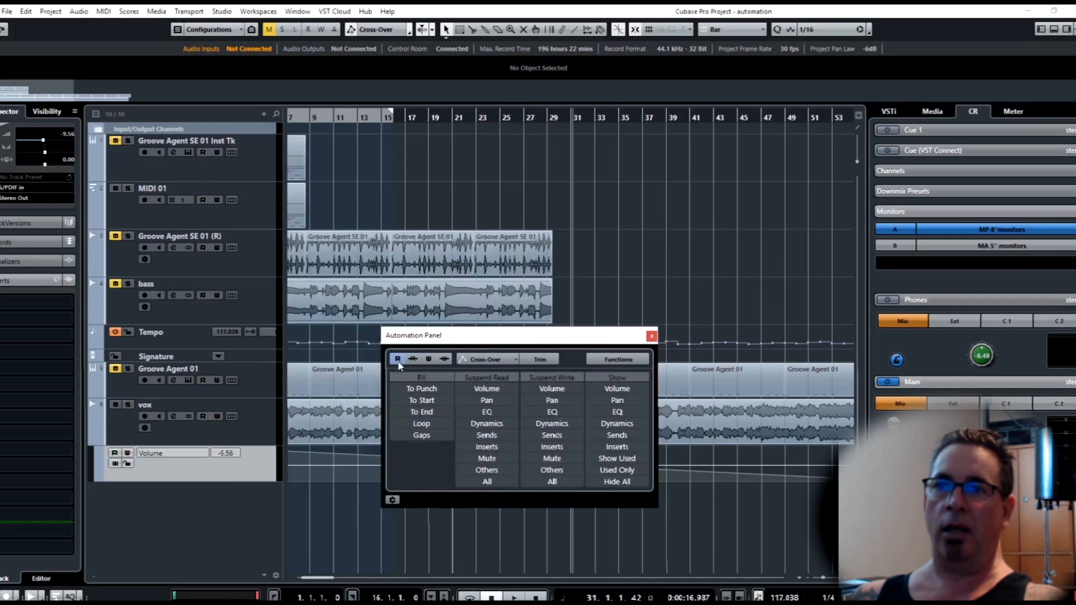
pyautogui.click(428, 358)
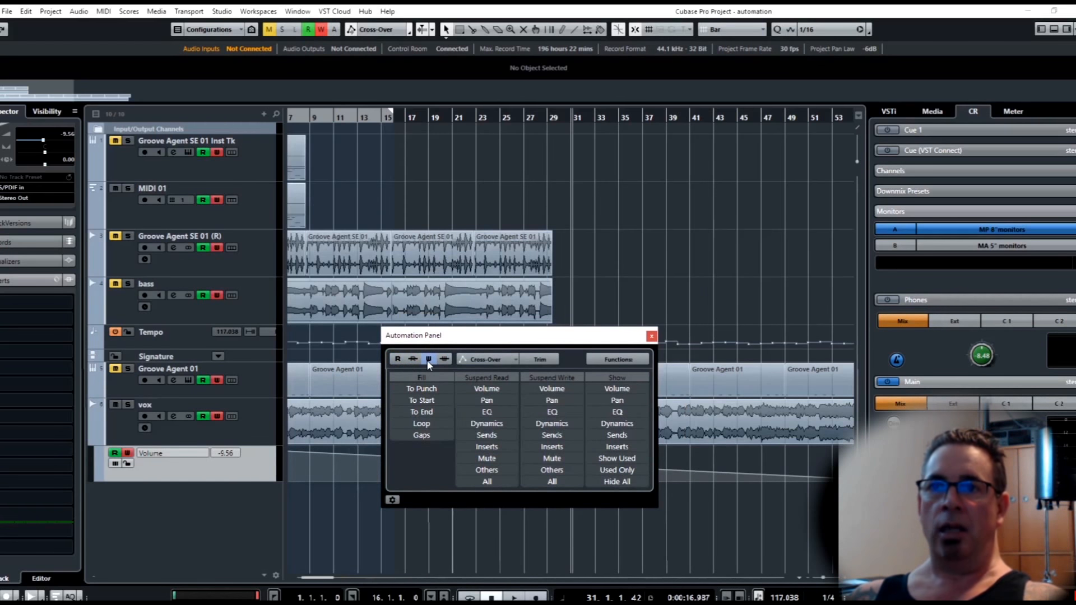
pyautogui.click(427, 358)
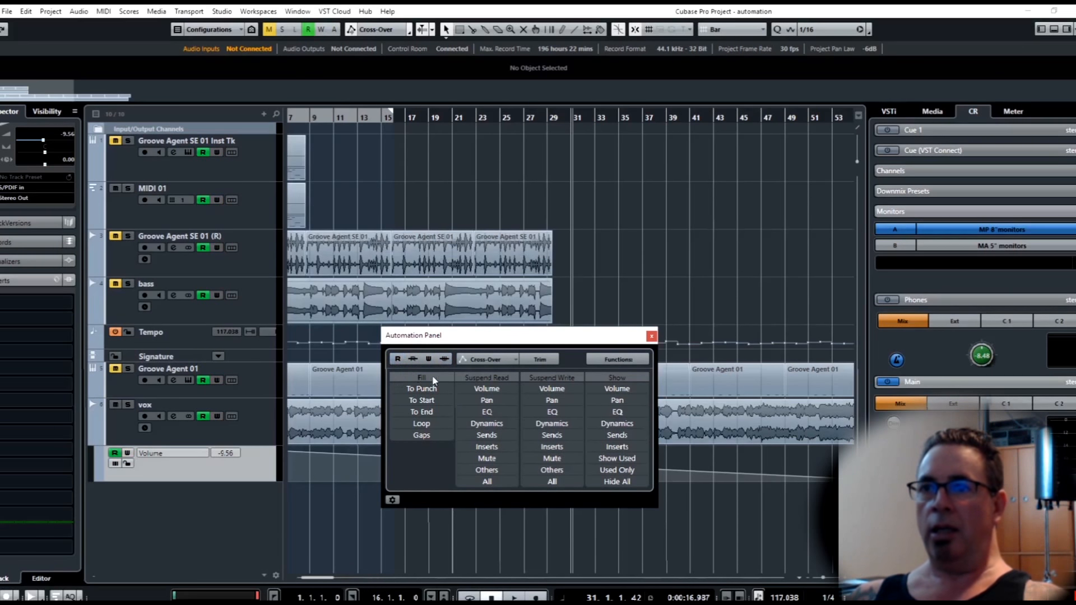
pyautogui.click(492, 359)
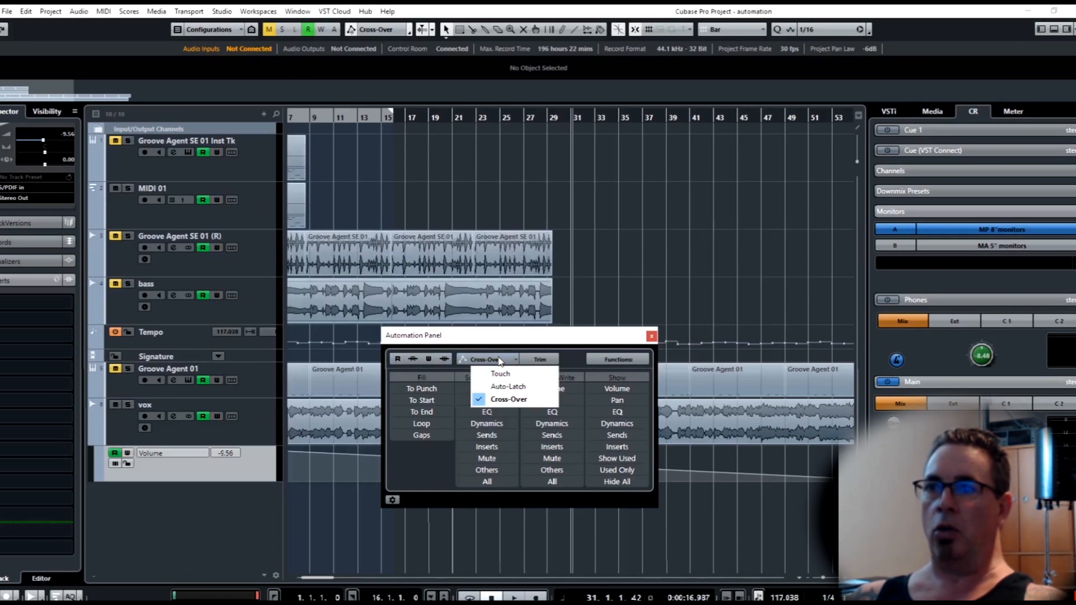
# - Choose Touch as the automation writing mode
pyautogui.click(499, 373)
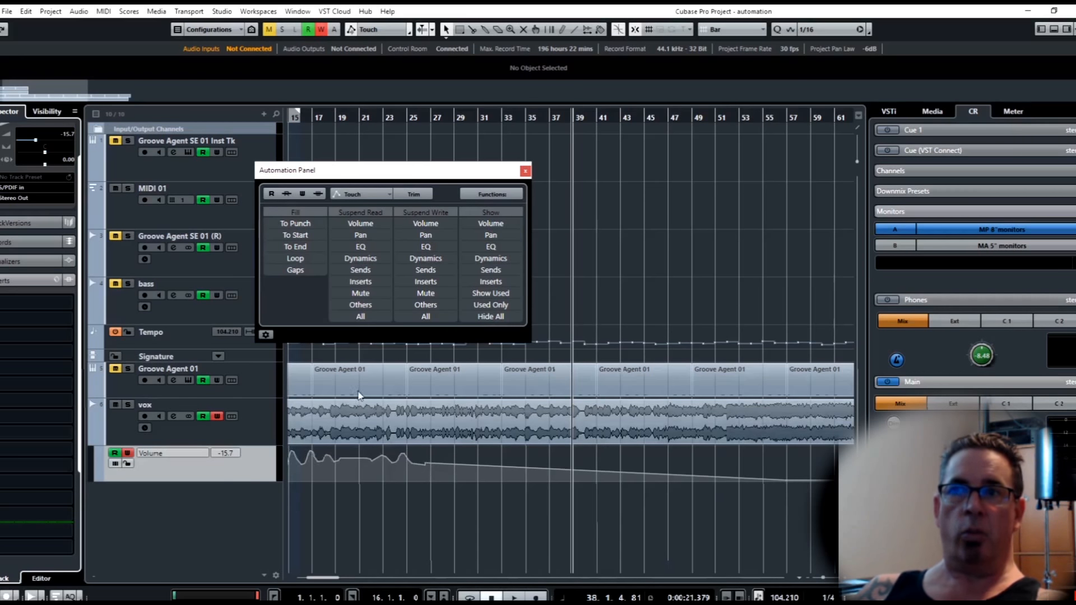
# - Pick Cross-Over from the Automation Panel mode list
pyautogui.click(361, 193)
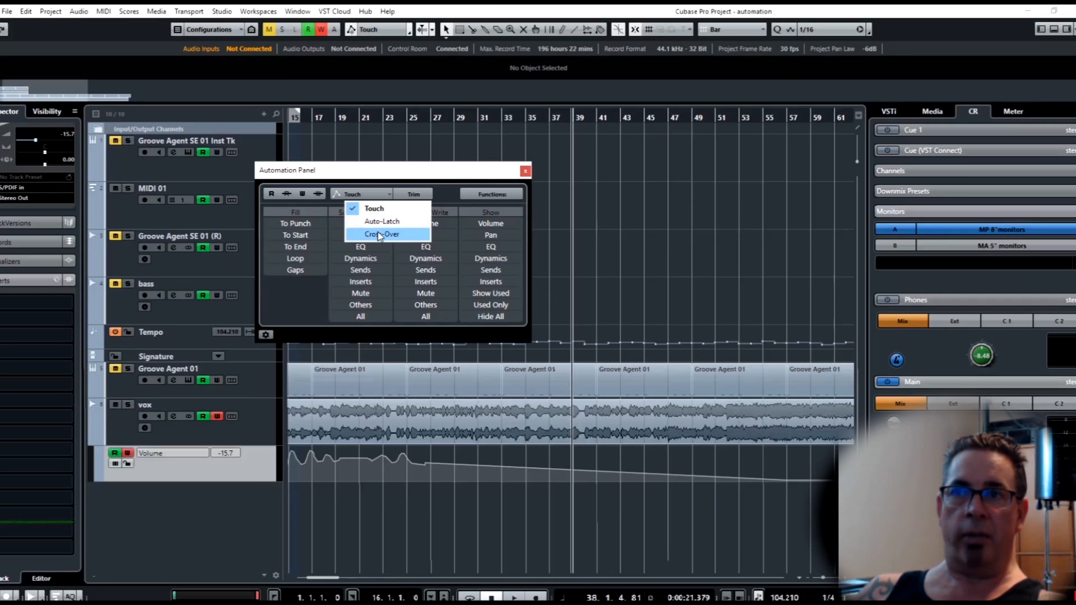
pyautogui.click(382, 235)
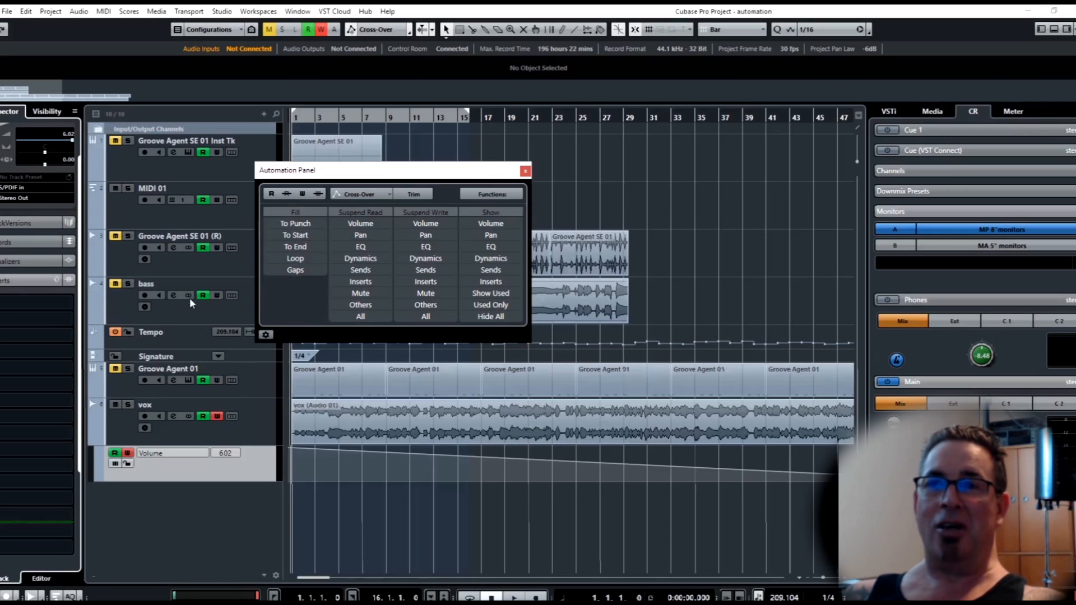
pyautogui.moveTo(214, 434)
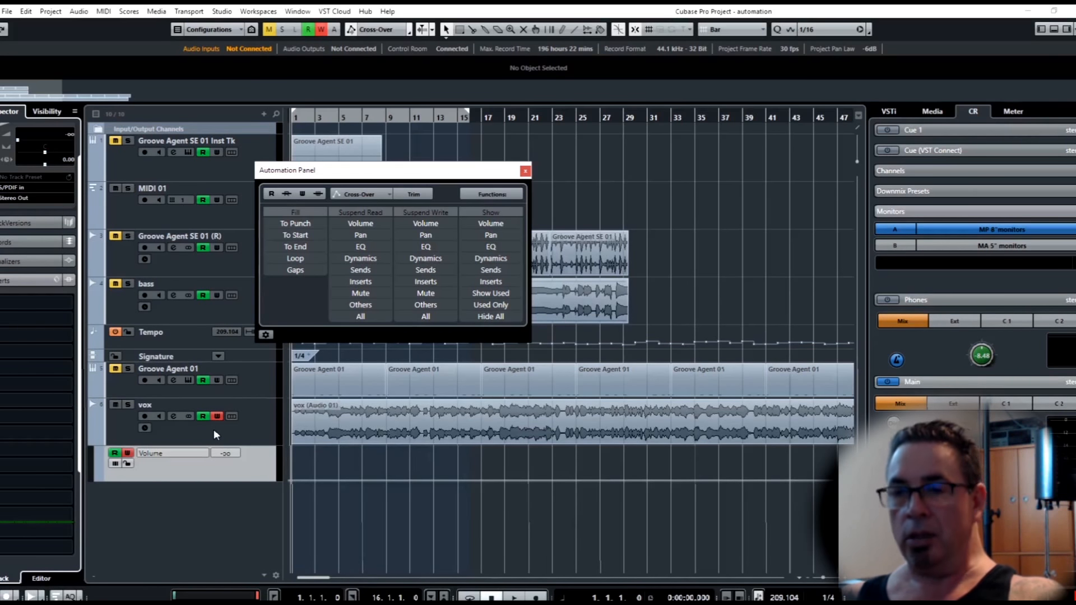
# - Review the Edit menu's undo options for the vox volume automation edit
pyautogui.click(25, 11)
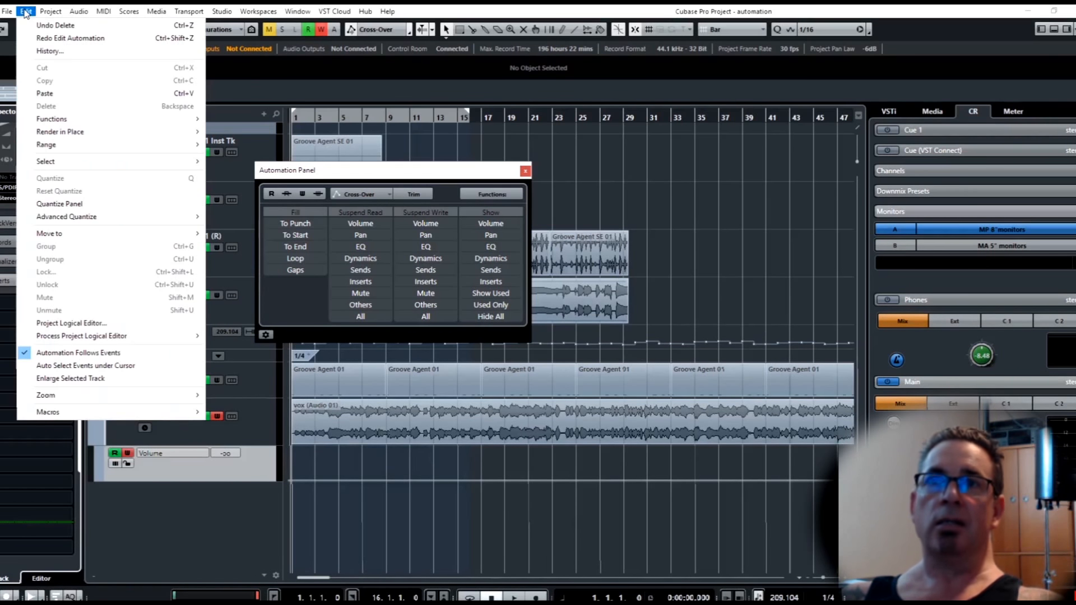
pyautogui.moveTo(70, 38)
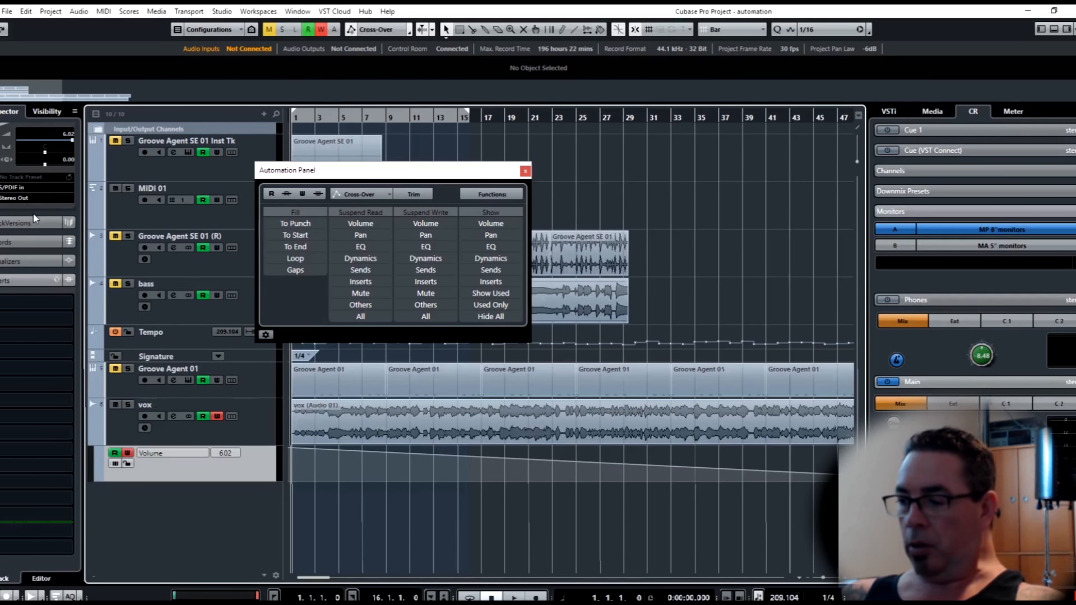
pyautogui.moveTo(88, 447)
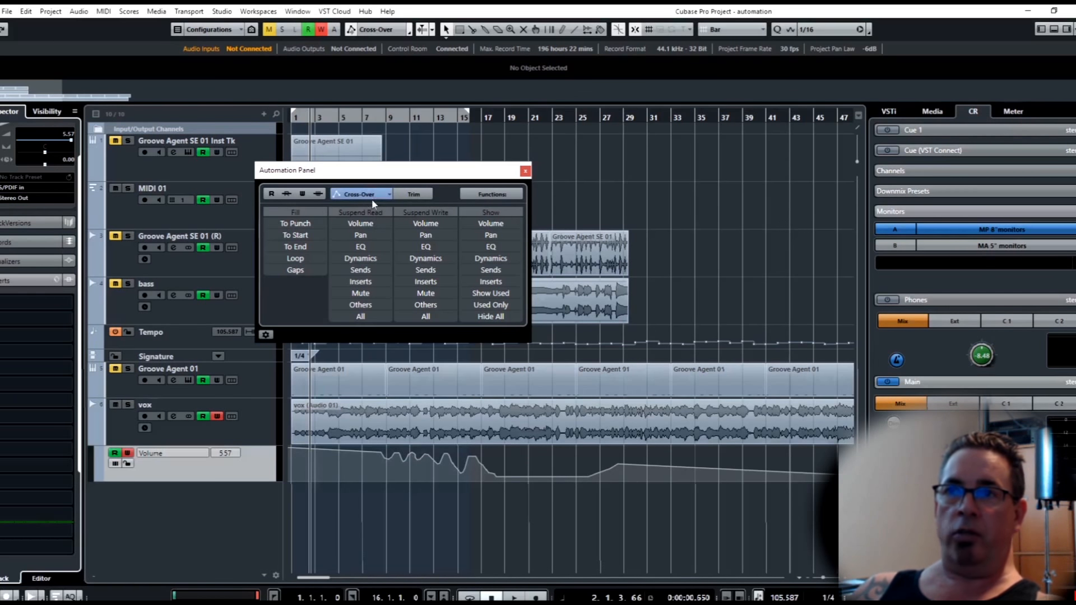
# - Pick Auto-Latch from the Automation Panel mode list
pyautogui.click(359, 193)
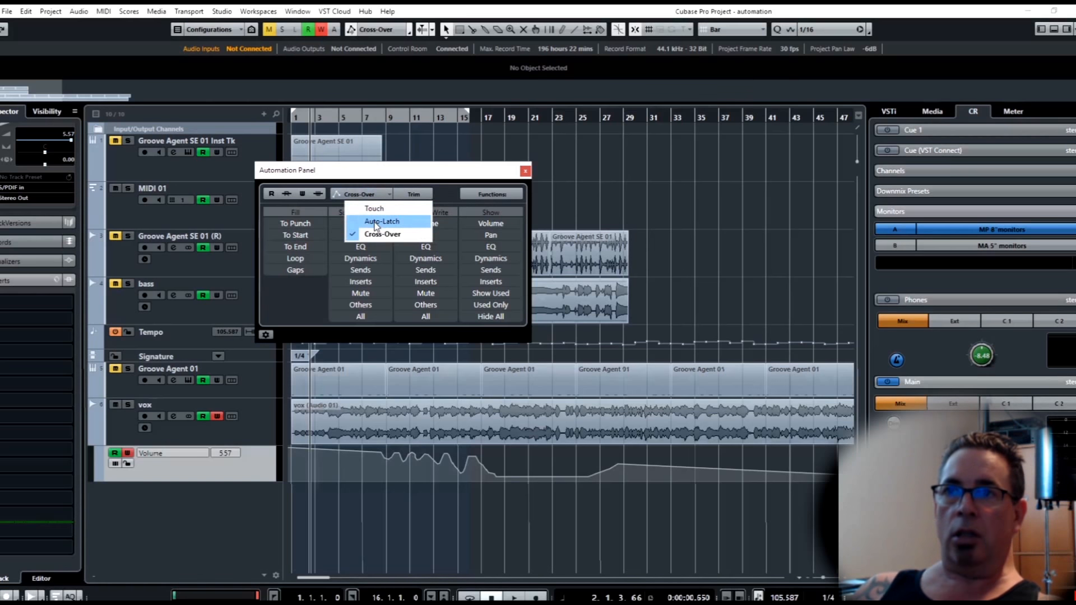
pyautogui.click(381, 221)
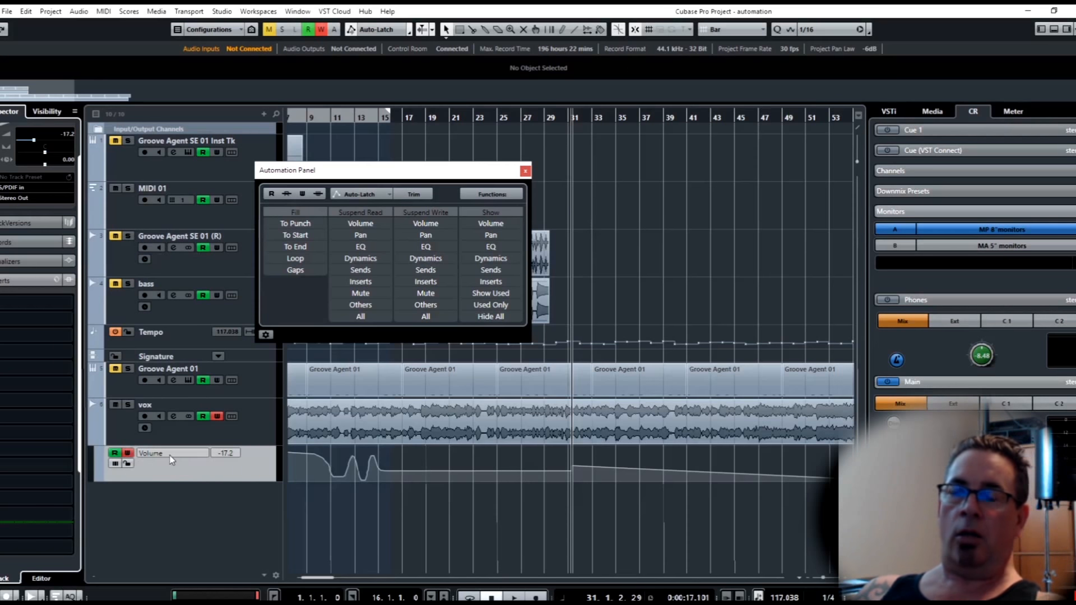
pyautogui.moveTo(170, 459)
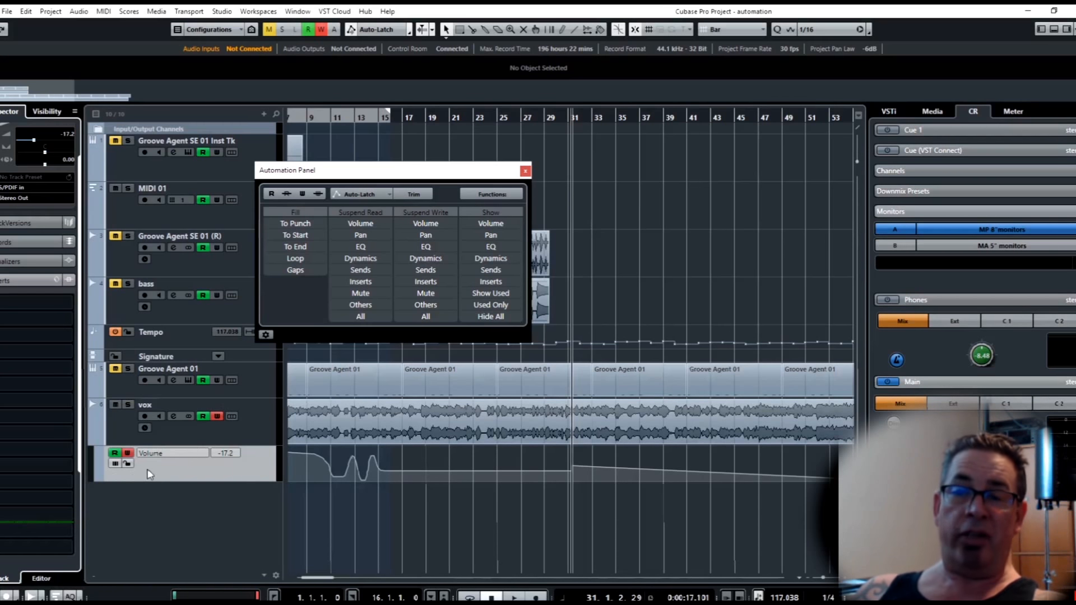
pyautogui.moveTo(174, 495)
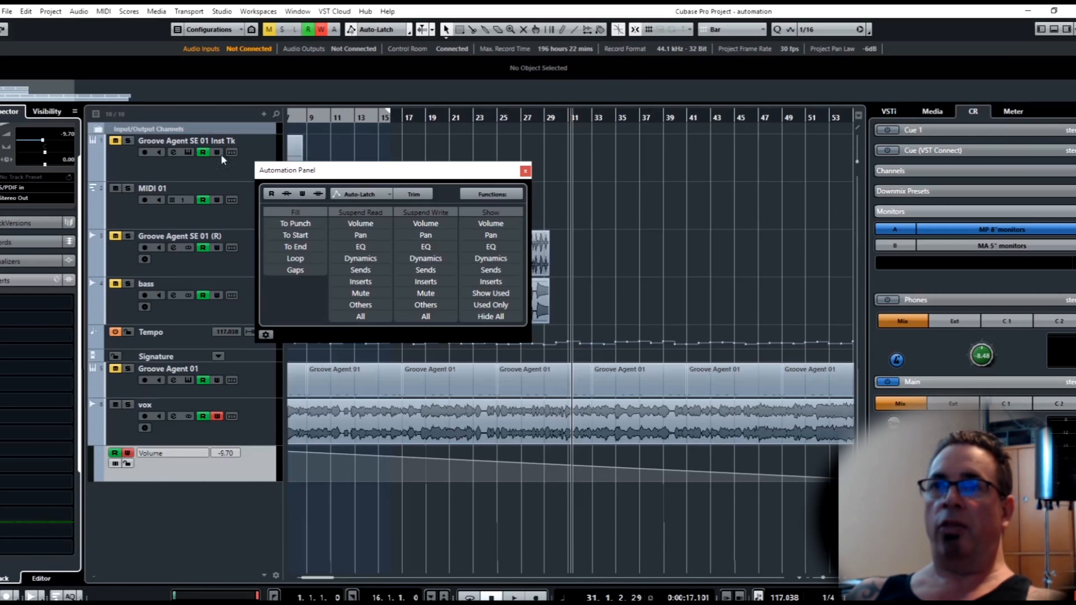
# - Pick Touch again from the Automation Panel mode list
pyautogui.click(360, 193)
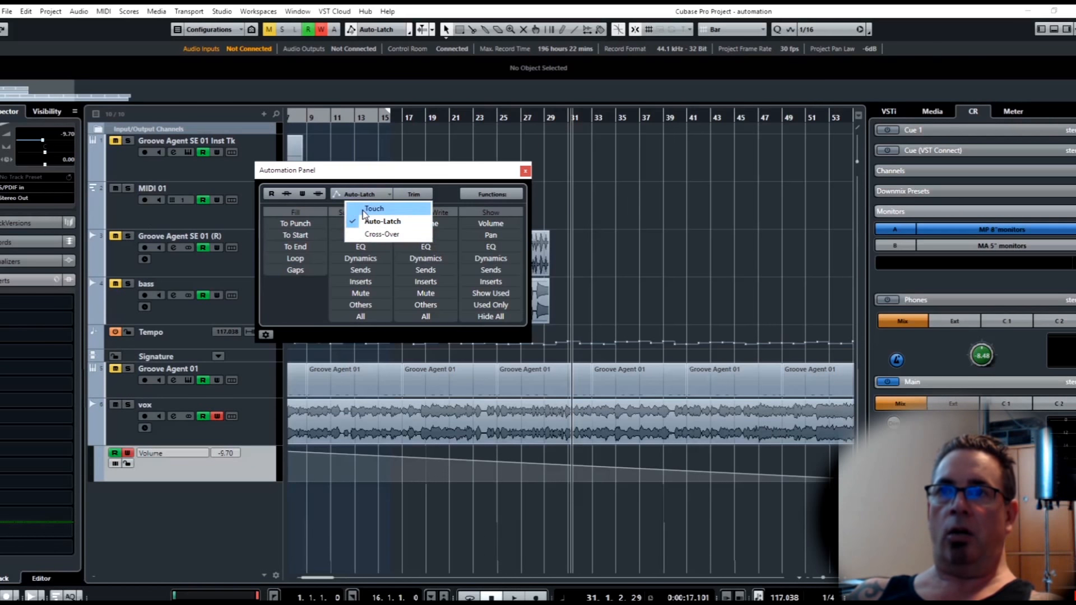
pyautogui.click(373, 208)
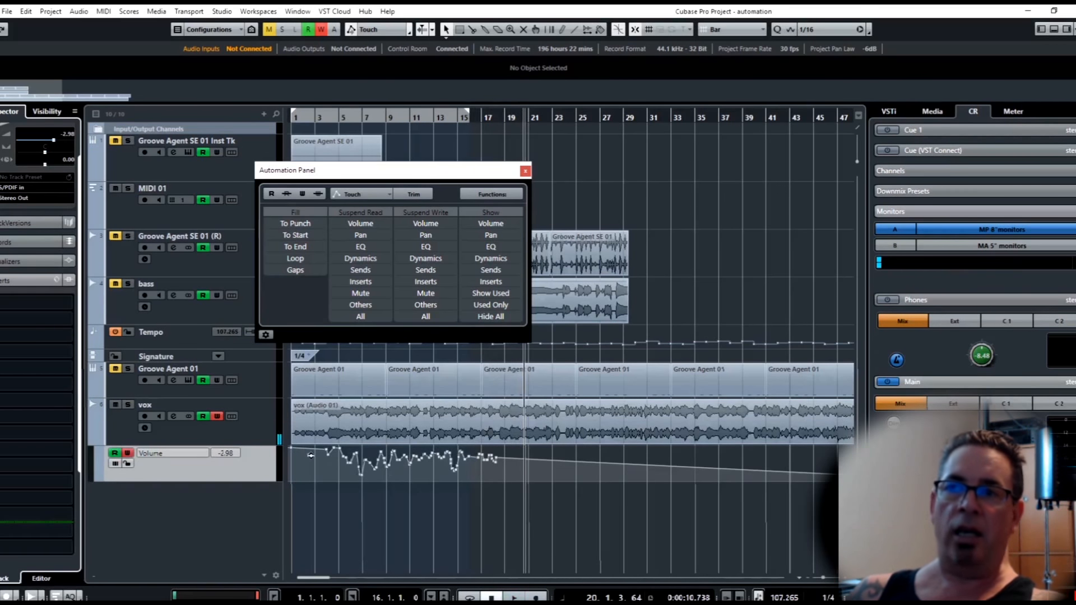
pyautogui.moveTo(429, 479)
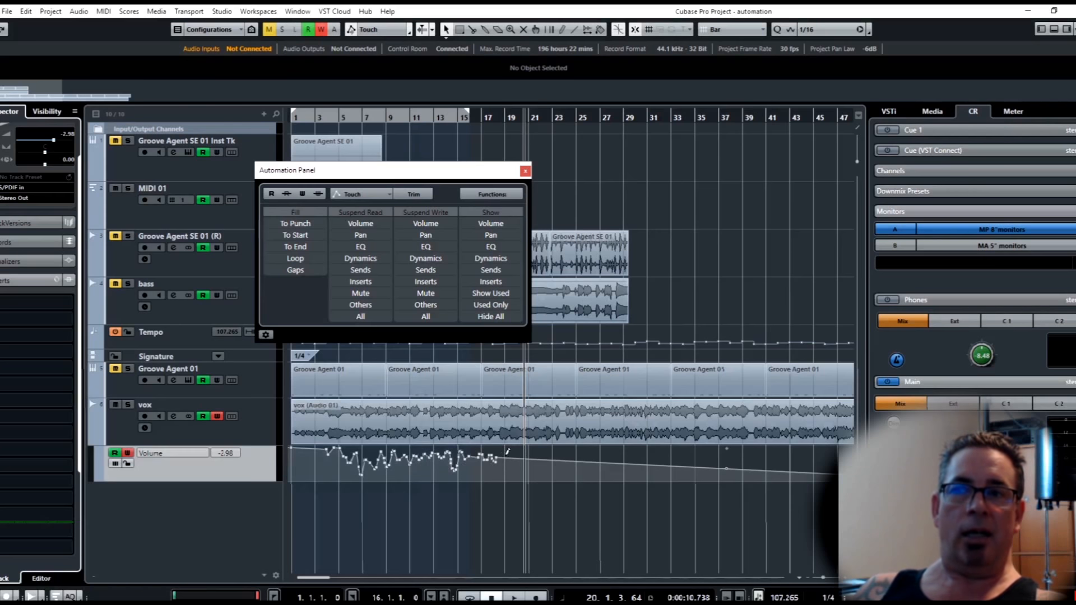
pyautogui.moveTo(632, 453)
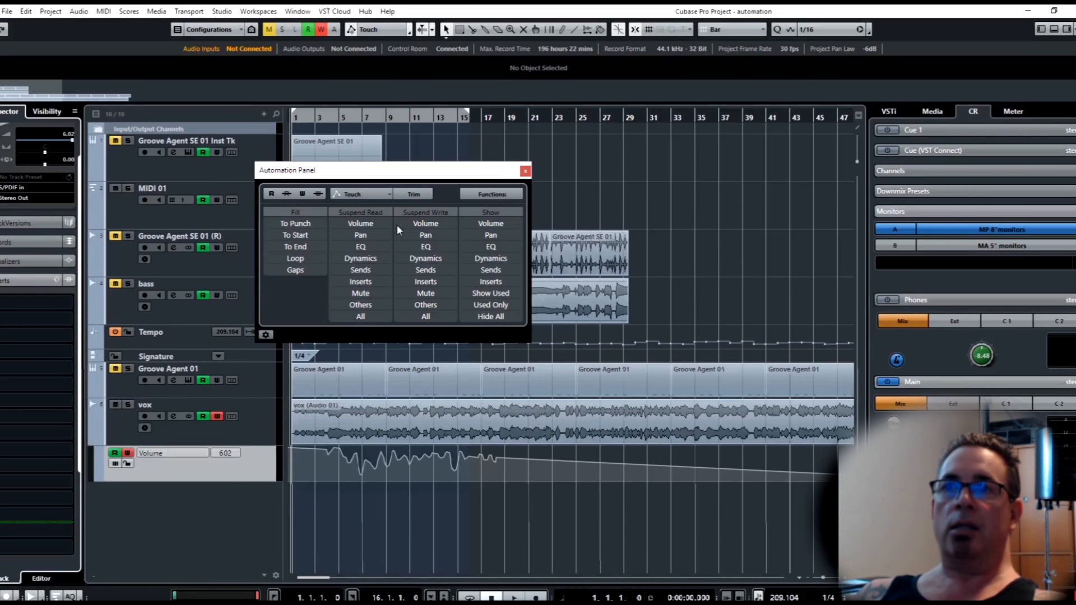
# - Engage Trim in the Automation Panel alongside Touch mode
pyautogui.click(413, 193)
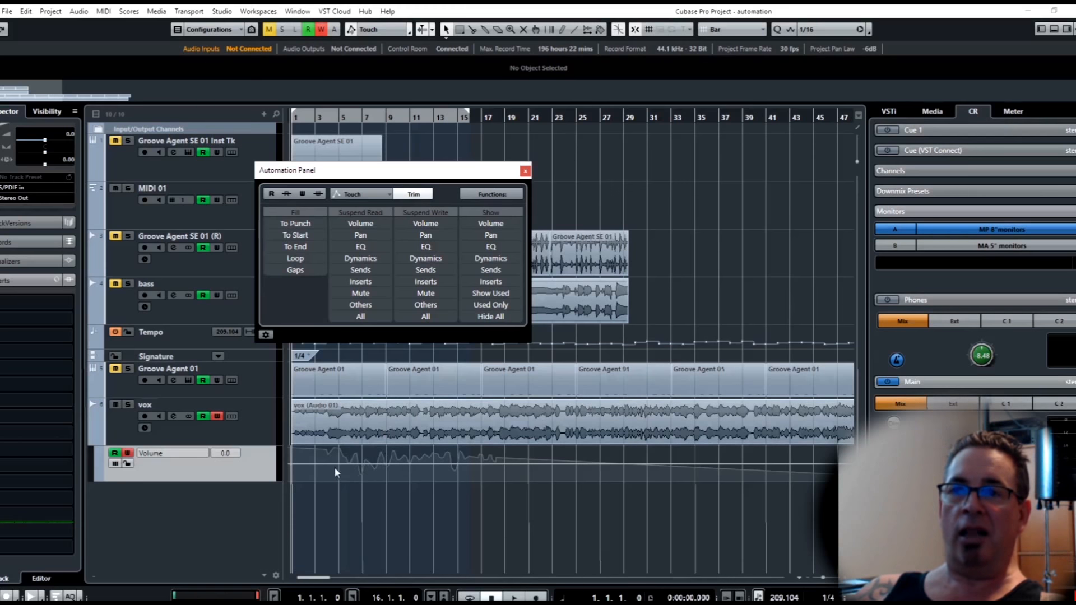
pyautogui.moveTo(394, 460)
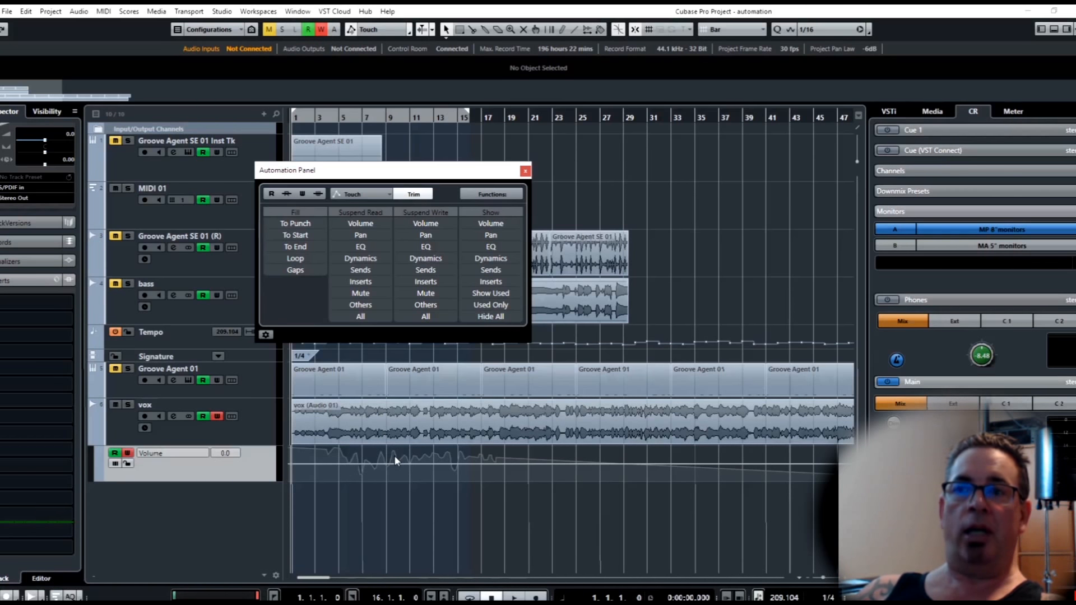
pyautogui.moveTo(401, 481)
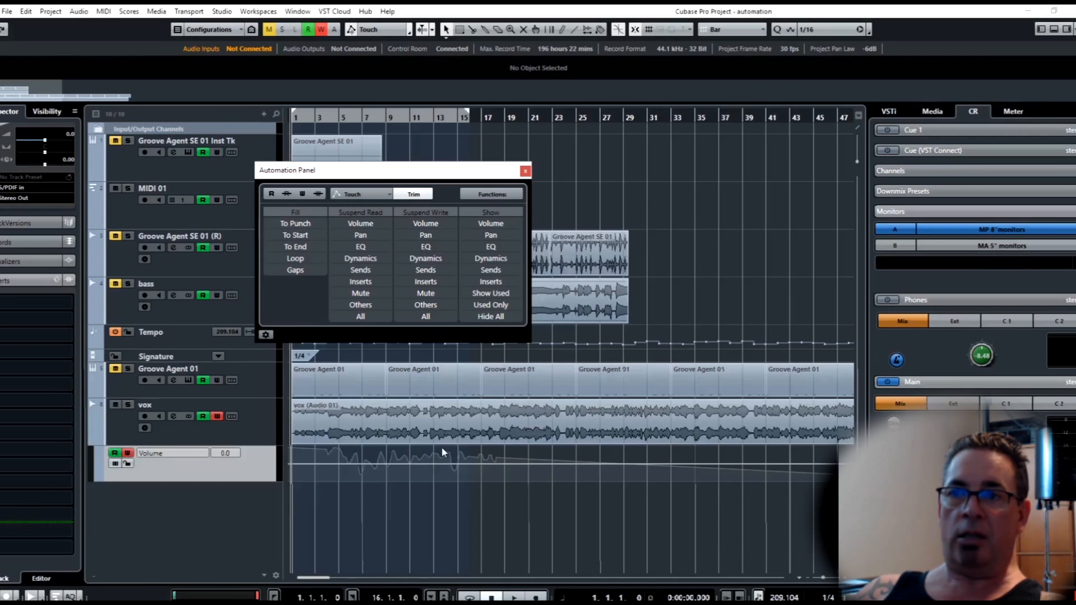
pyautogui.moveTo(478, 459)
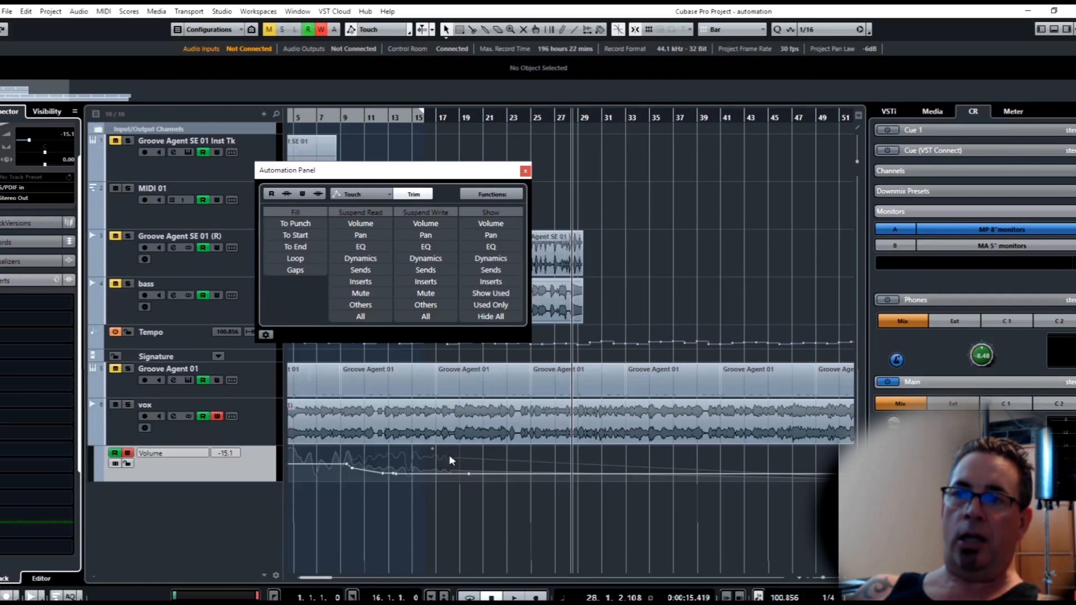
pyautogui.moveTo(420, 464)
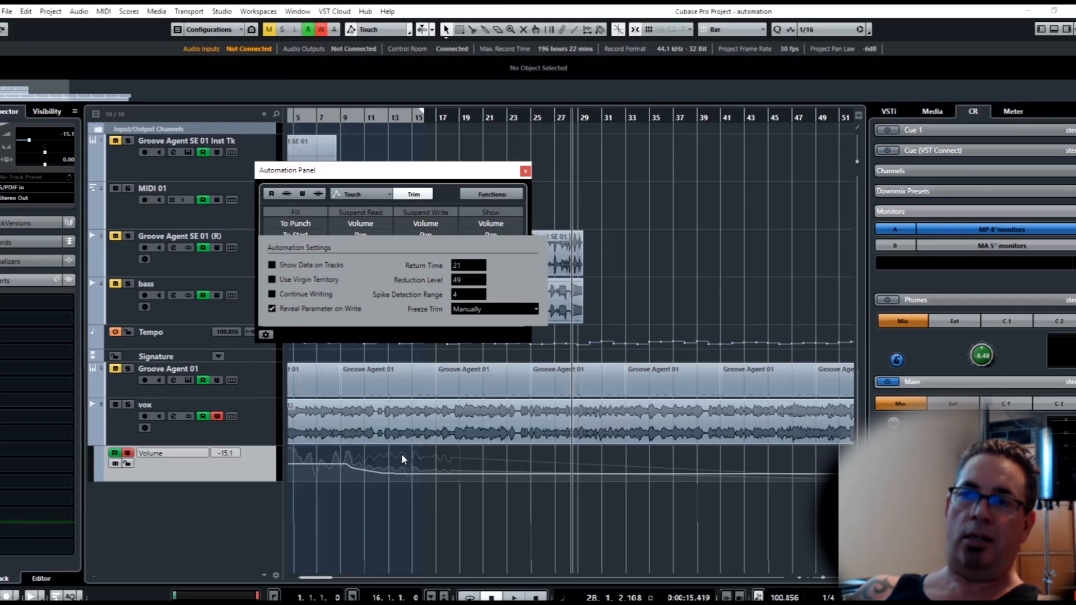
# - Set Freeze Trim to On Pass End, then show the automation Functions list
pyautogui.click(493, 309)
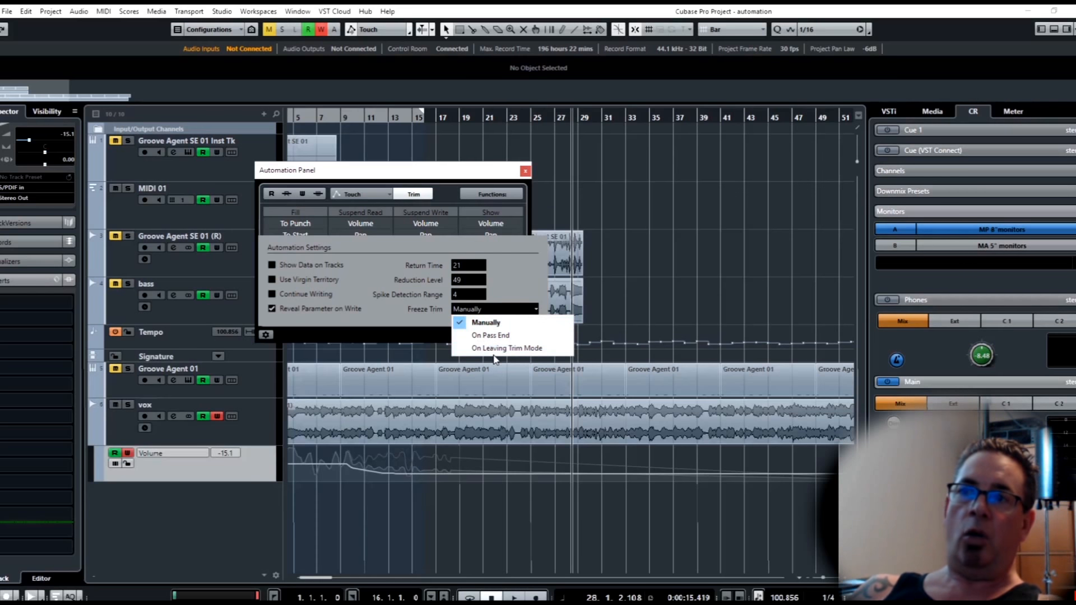
pyautogui.moveTo(506, 348)
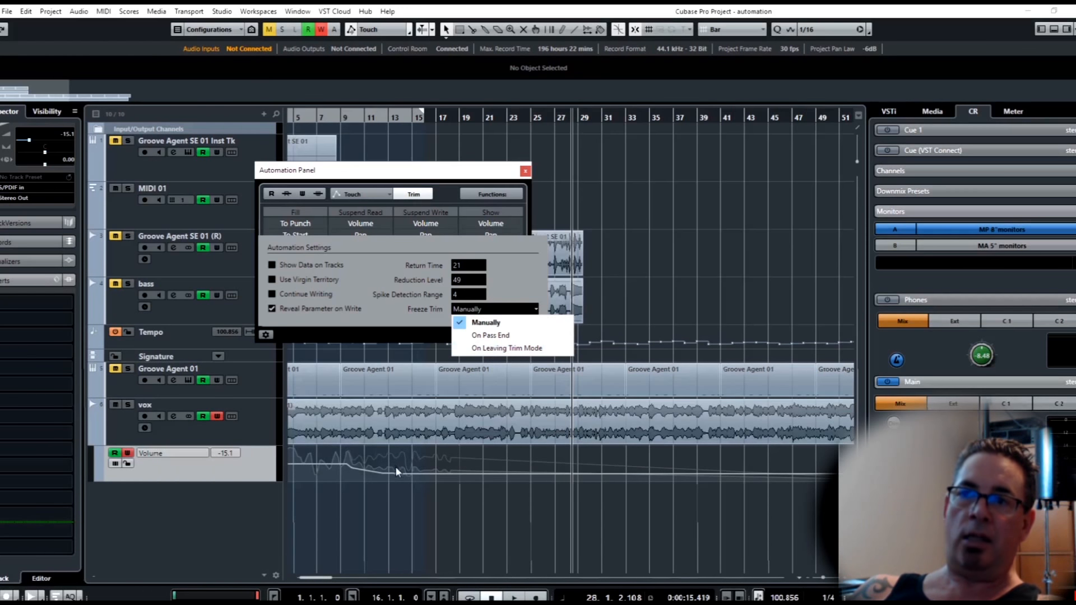
pyautogui.moveTo(397, 466)
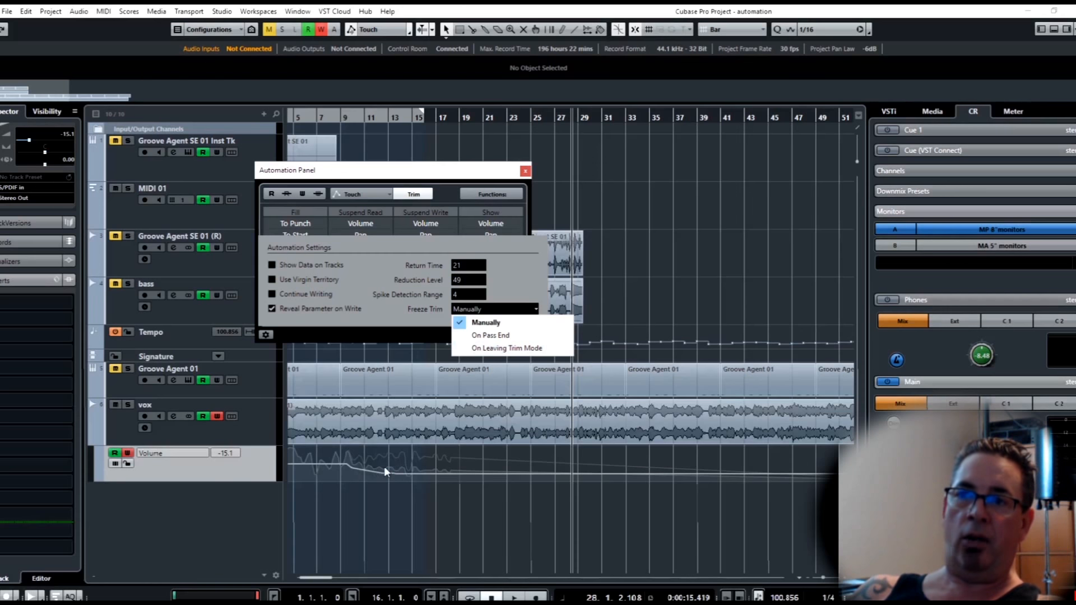
pyautogui.moveTo(507, 348)
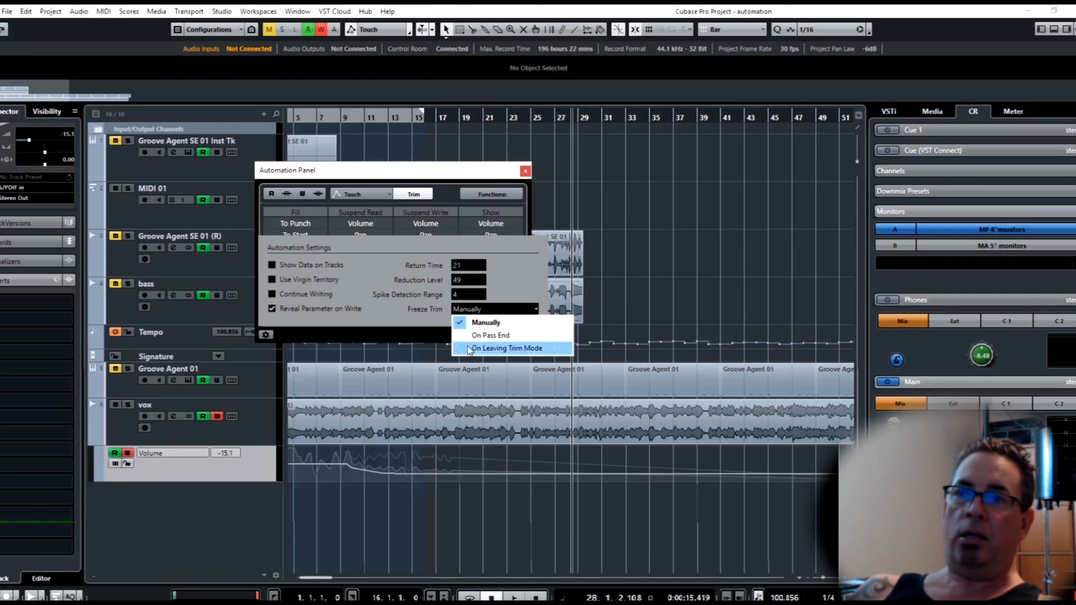
pyautogui.moveTo(486, 323)
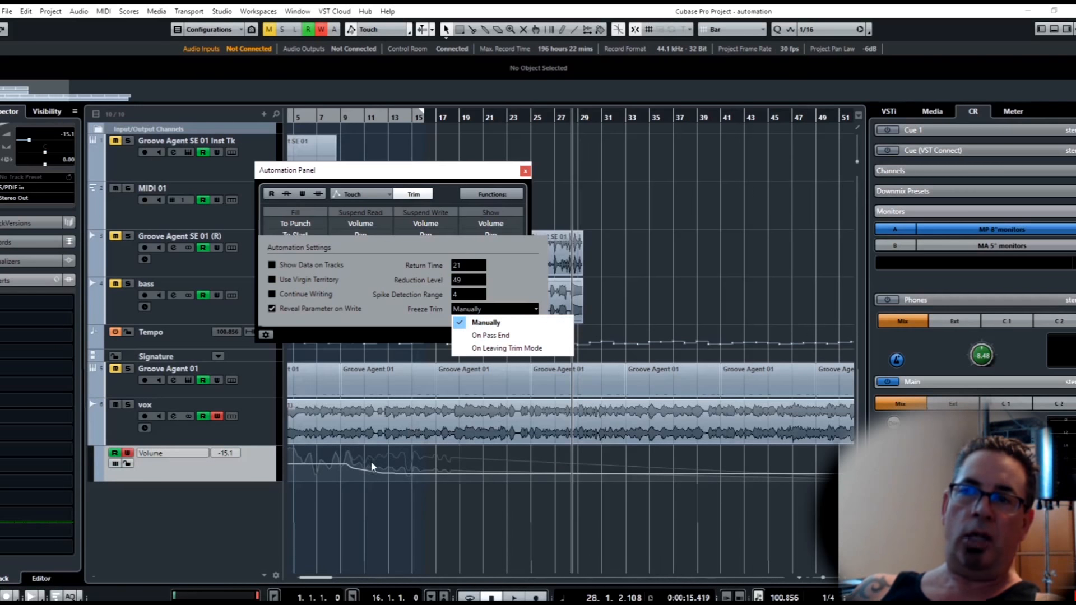
pyautogui.moveTo(490, 335)
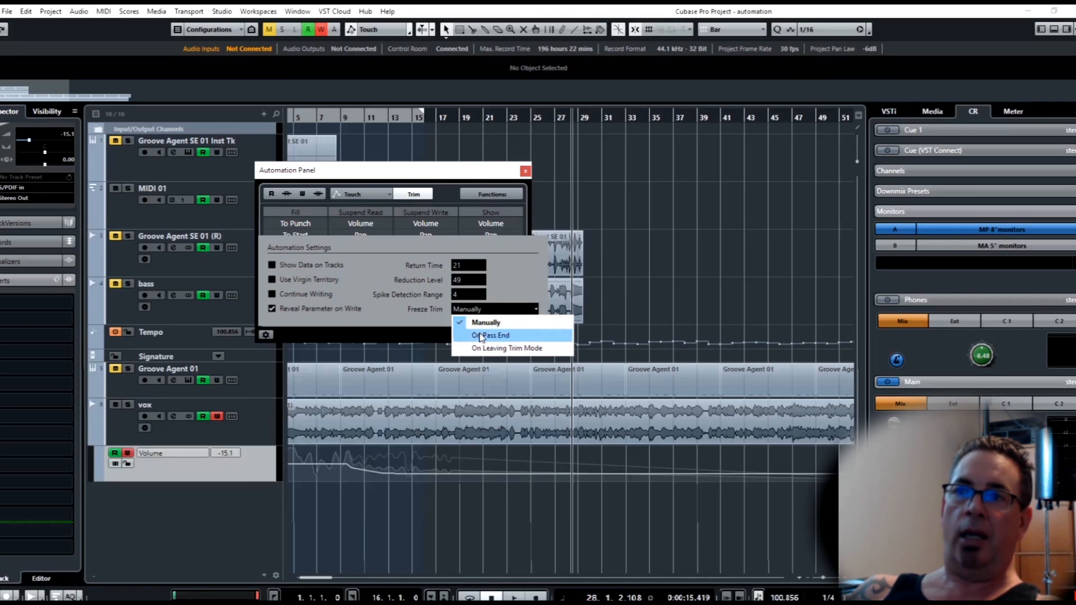
pyautogui.click(491, 335)
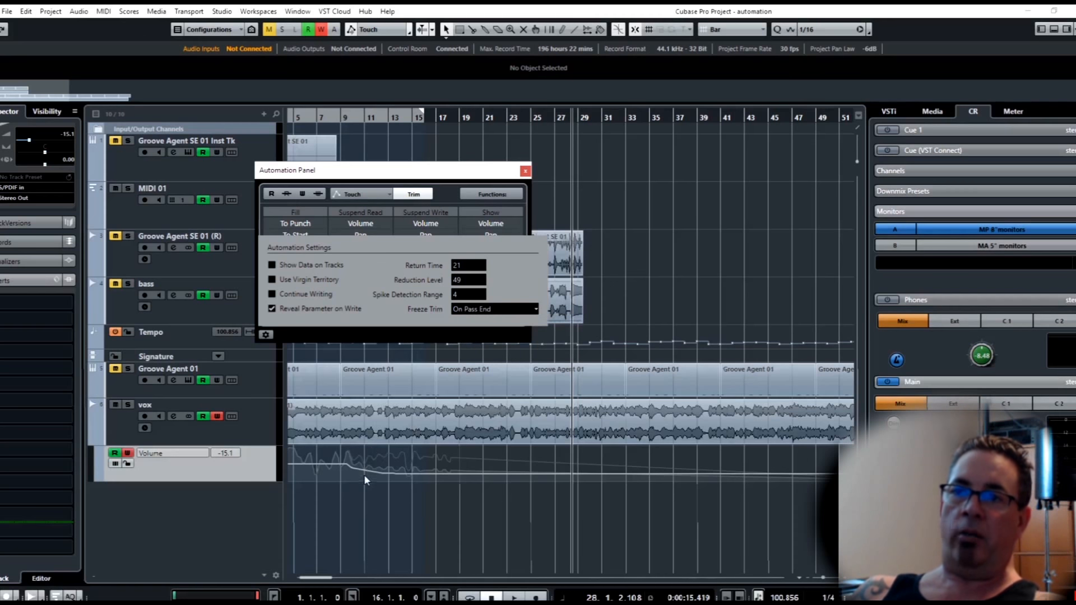
pyautogui.click(495, 309)
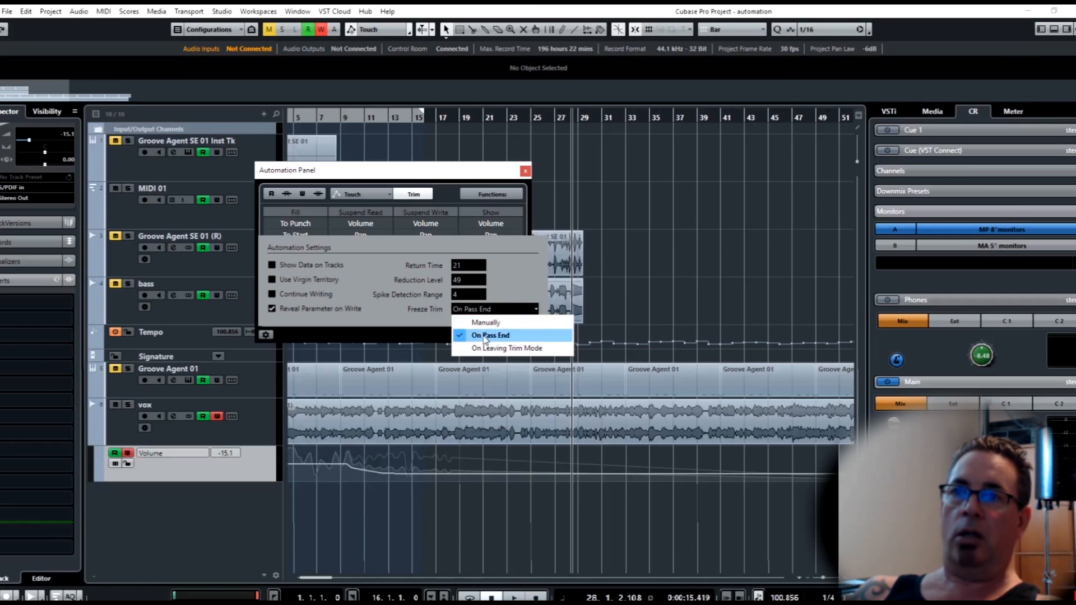
pyautogui.click(490, 335)
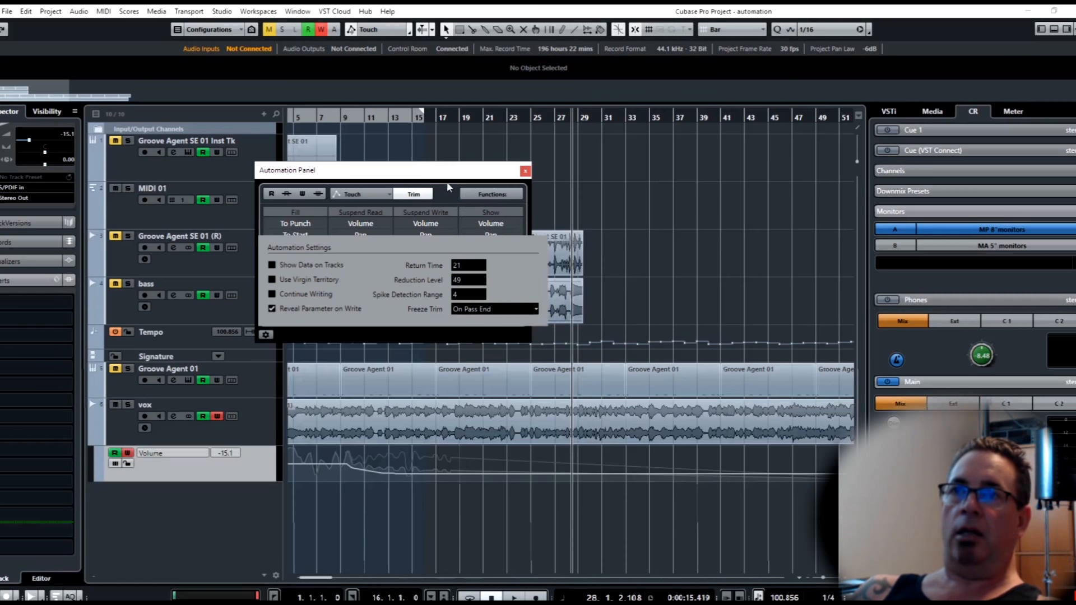
pyautogui.click(491, 194)
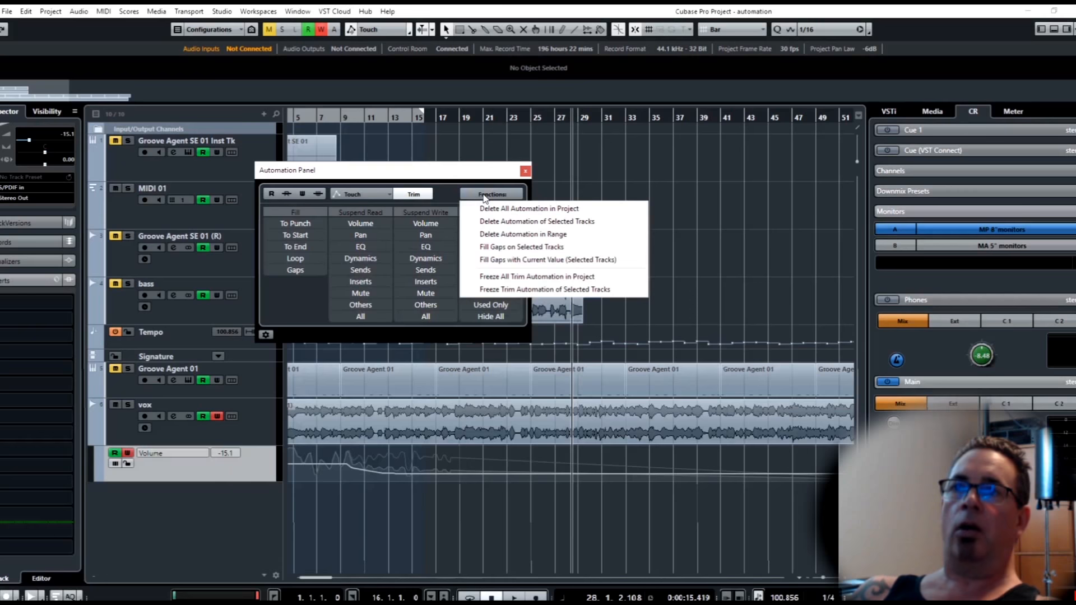
pyautogui.moveTo(535, 276)
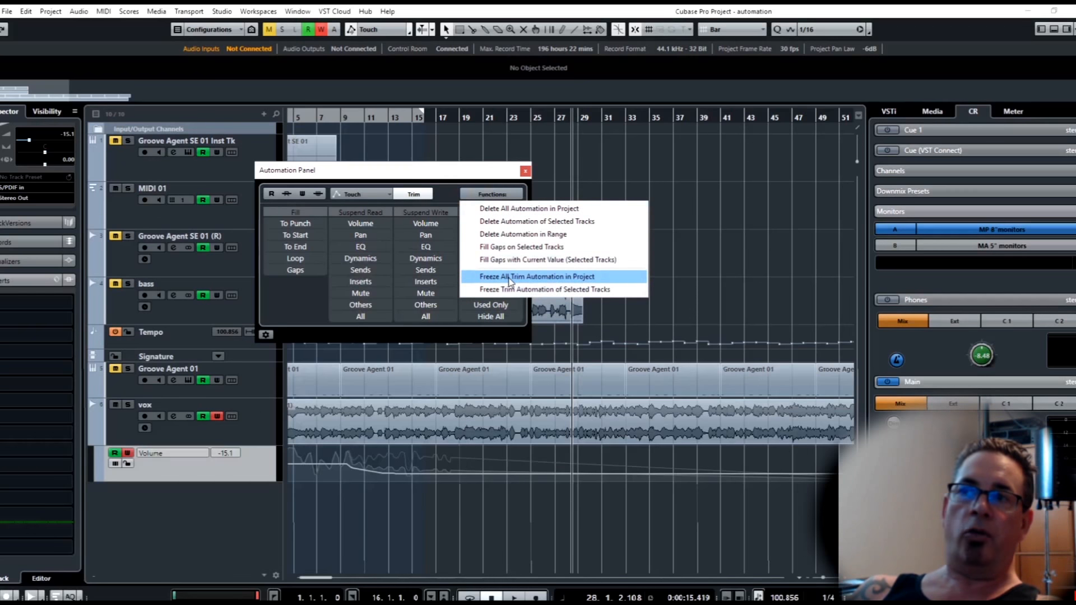
pyautogui.moveTo(514, 289)
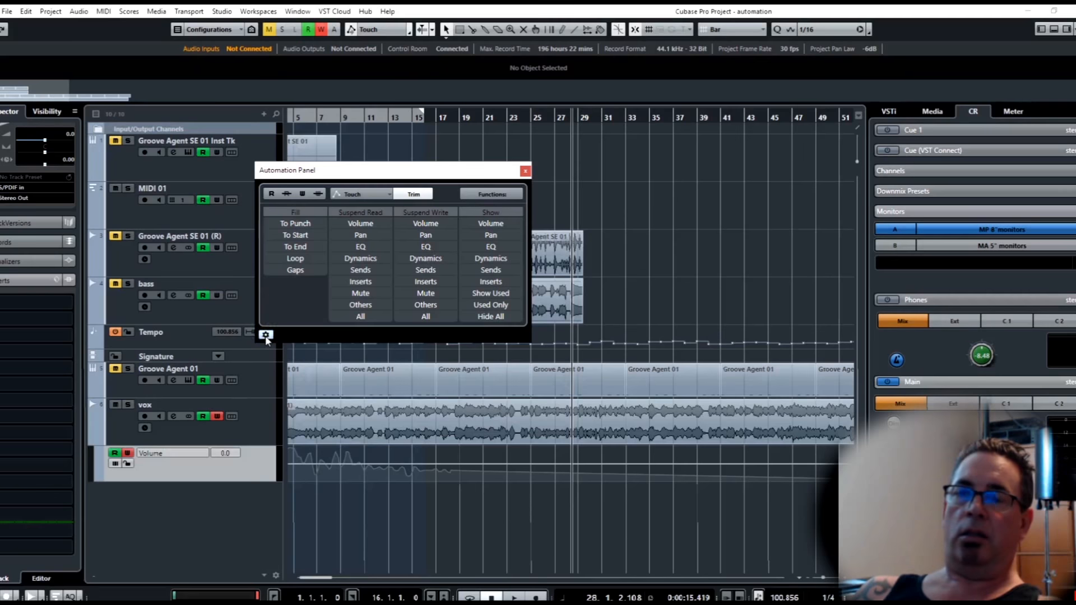
# - Choose Freeze All Trim Automation in Project from the Functions menu
pyautogui.click(265, 335)
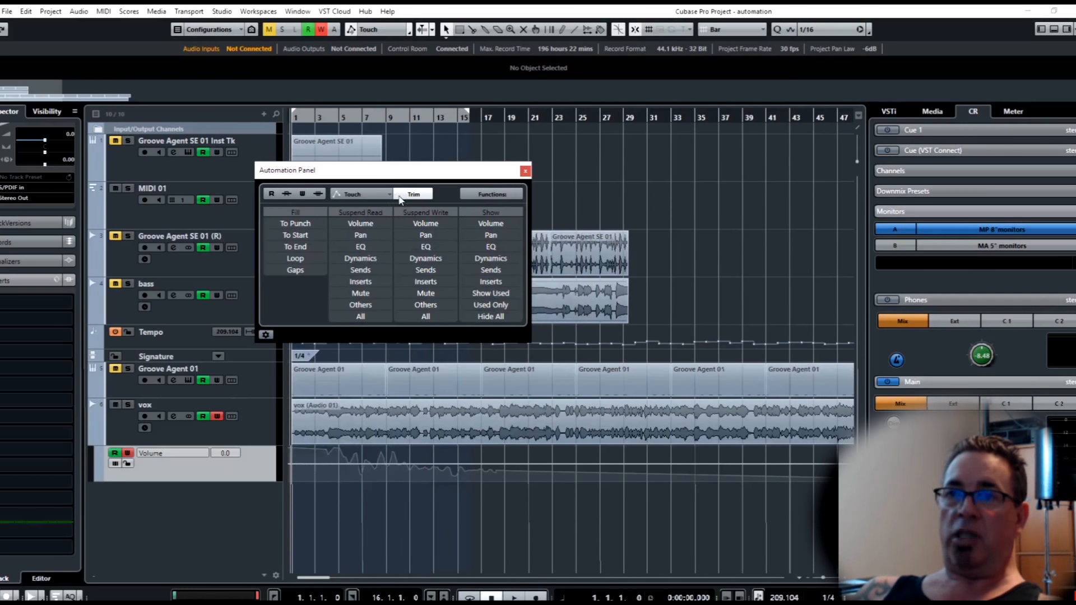
pyautogui.moveTo(186, 459)
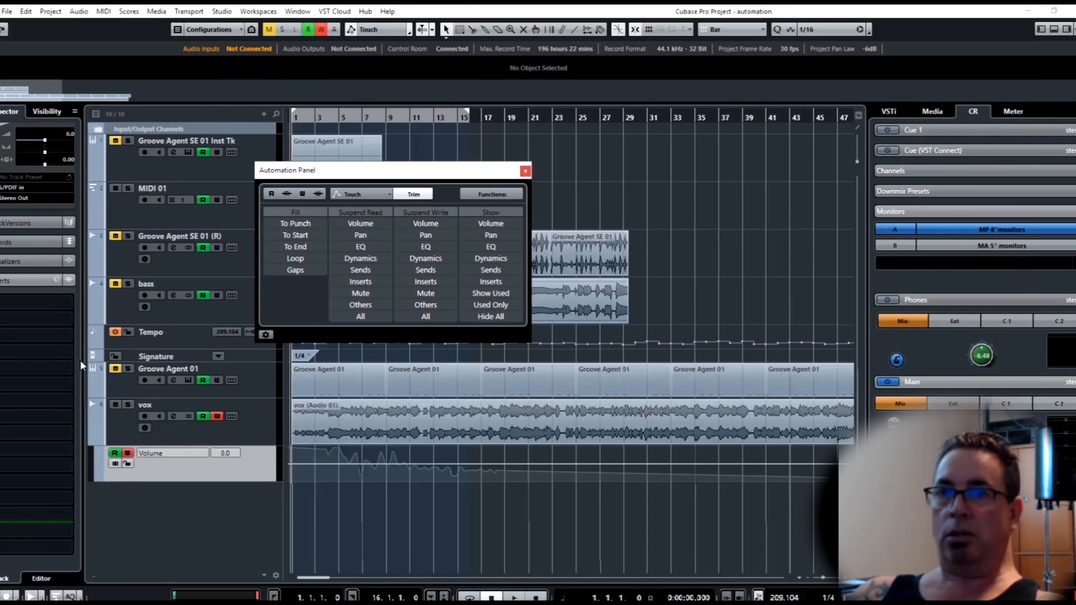
pyautogui.click(514, 596)
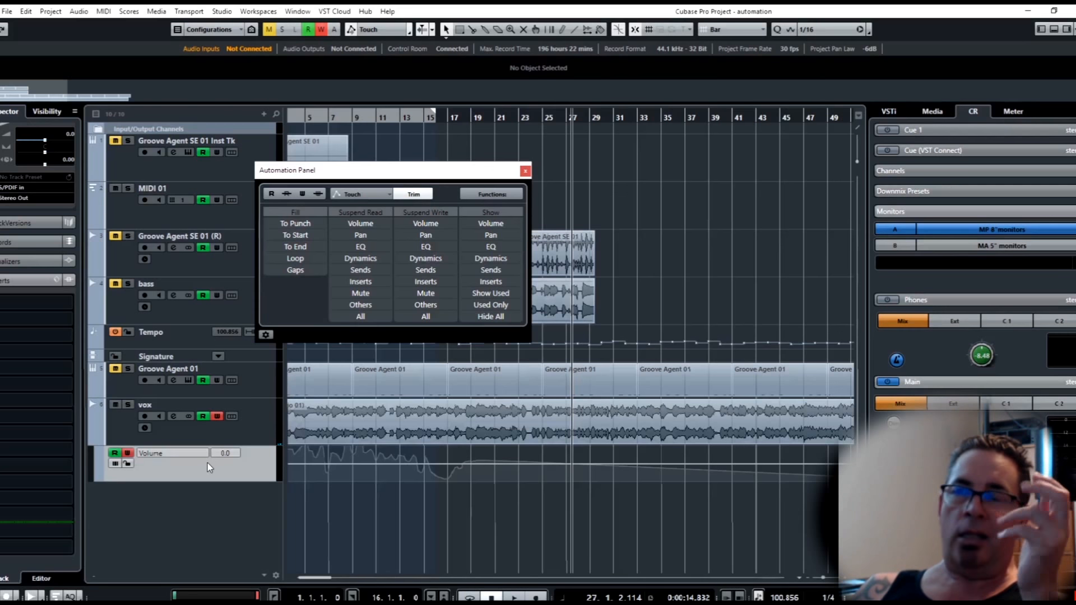
pyautogui.moveTo(181, 549)
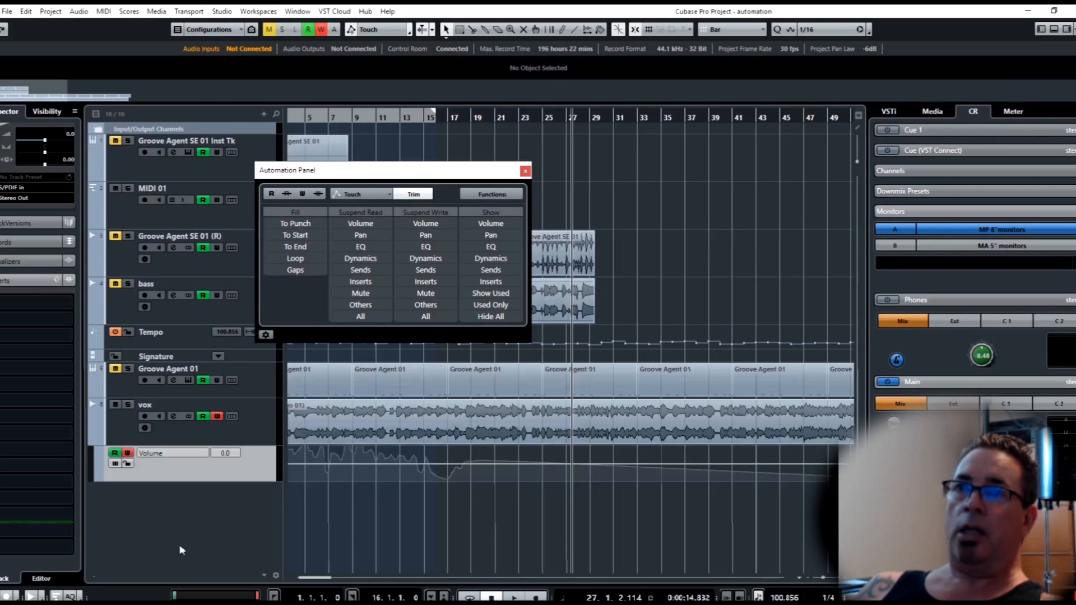
pyautogui.moveTo(422, 228)
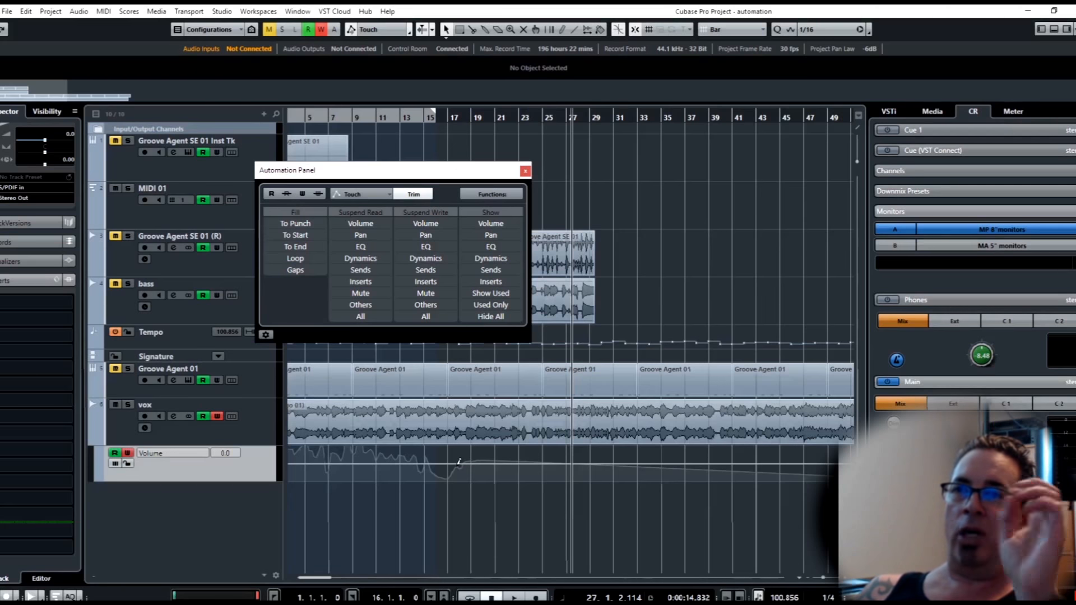
pyautogui.click(492, 193)
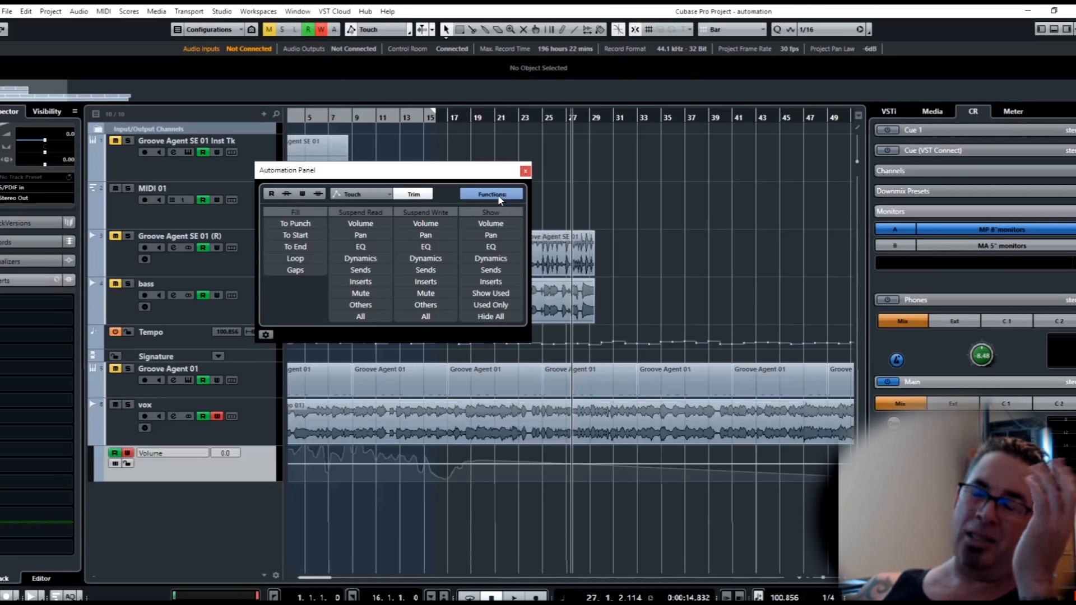
pyautogui.click(491, 194)
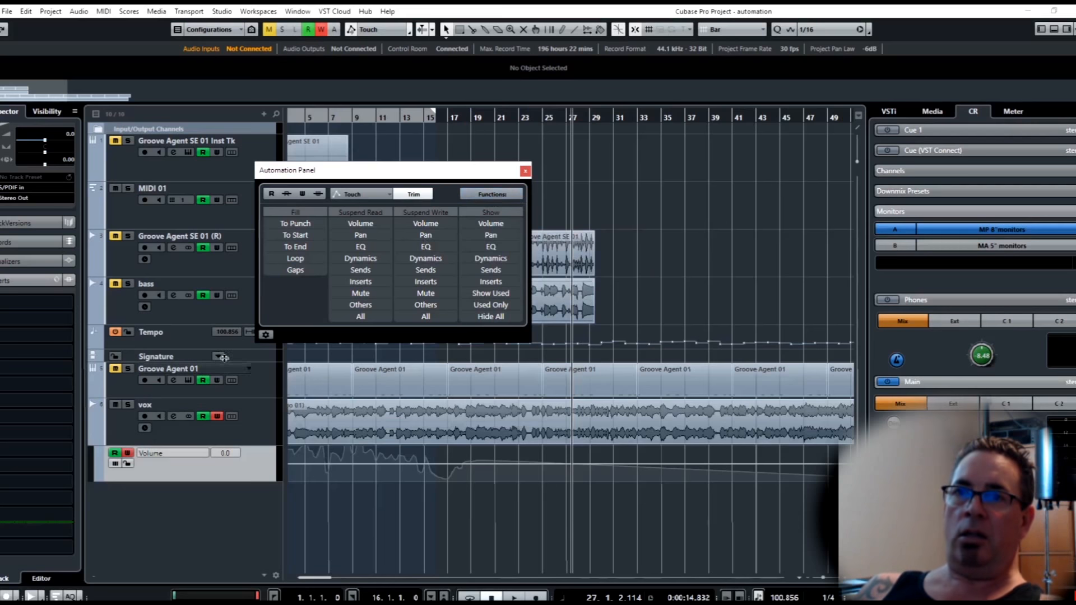
# - In automation settings, change Freeze Trim to On Leaving Trim Mode
pyautogui.click(266, 334)
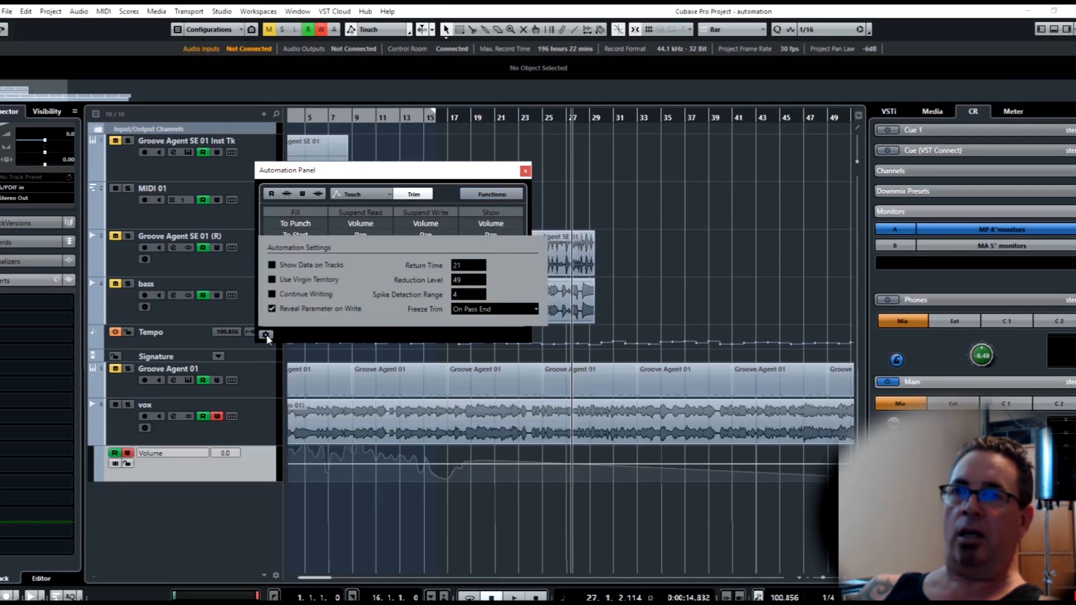
pyautogui.click(492, 193)
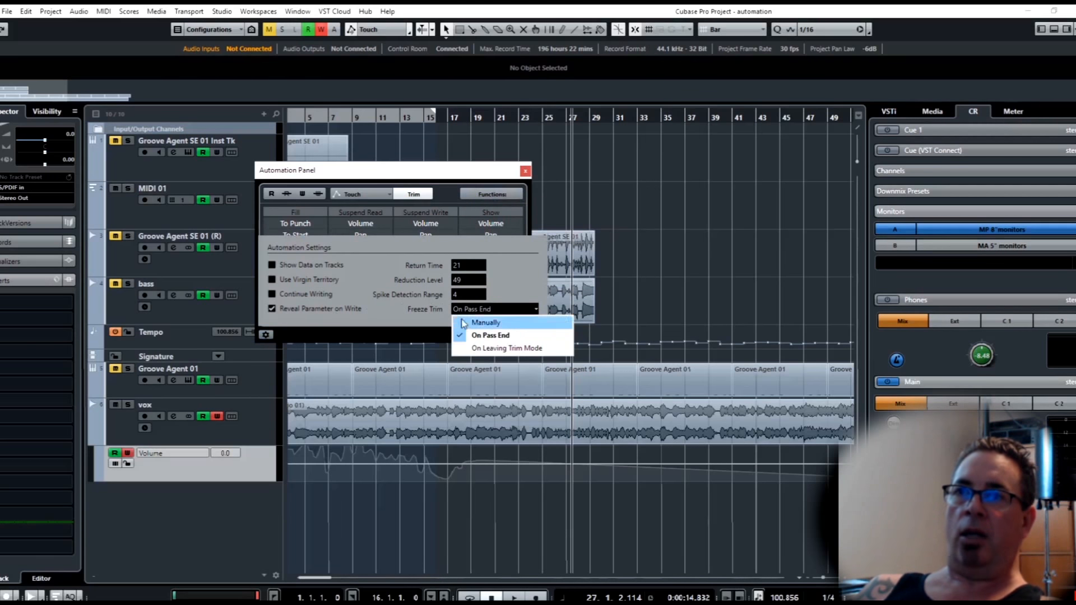
pyautogui.moveTo(506, 348)
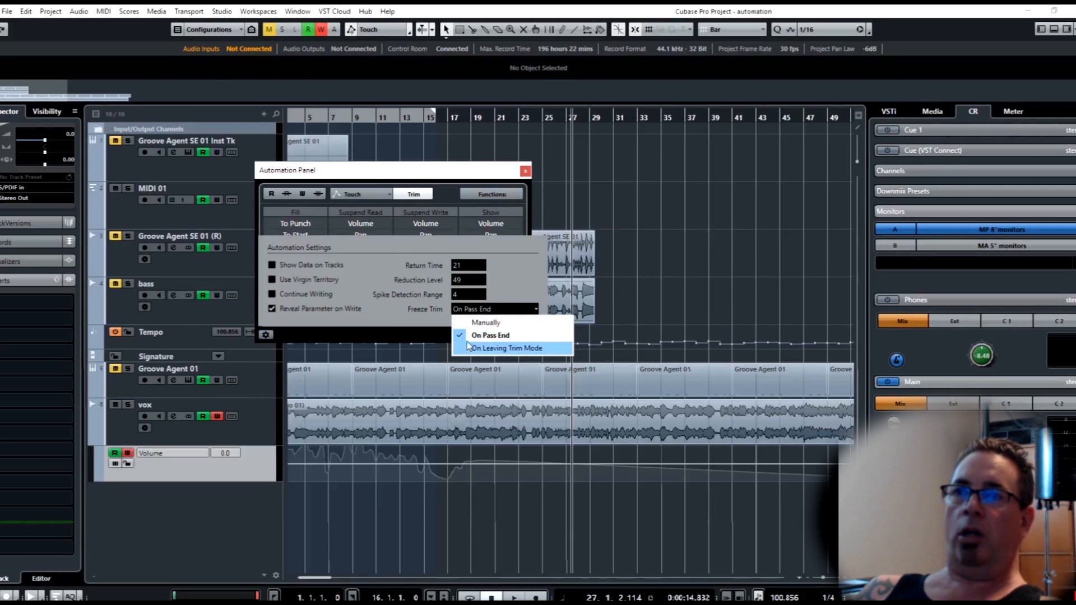
pyautogui.click(505, 348)
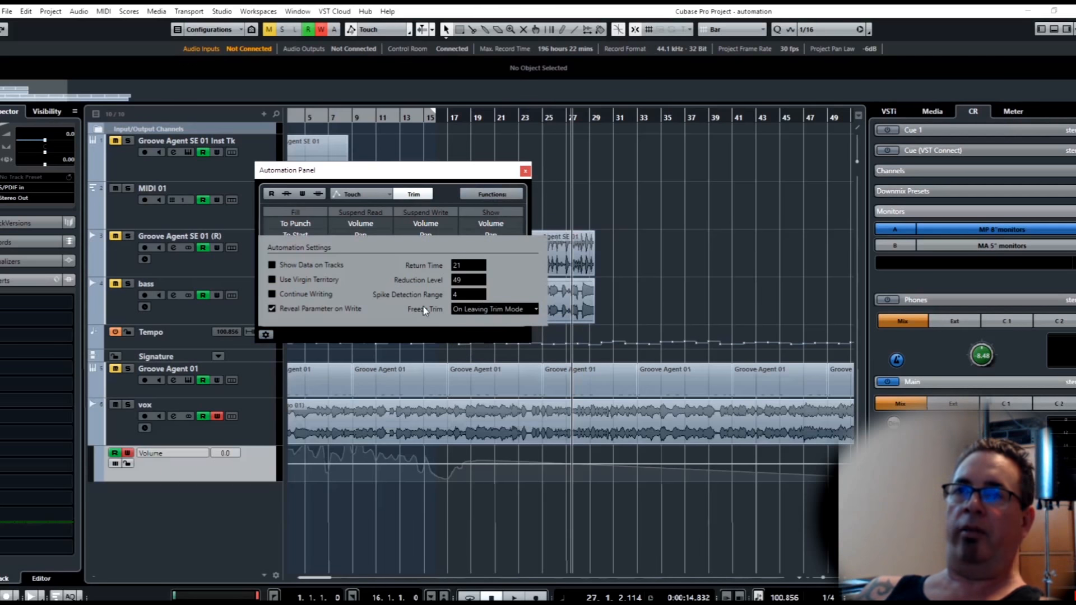
pyautogui.moveTo(380, 266)
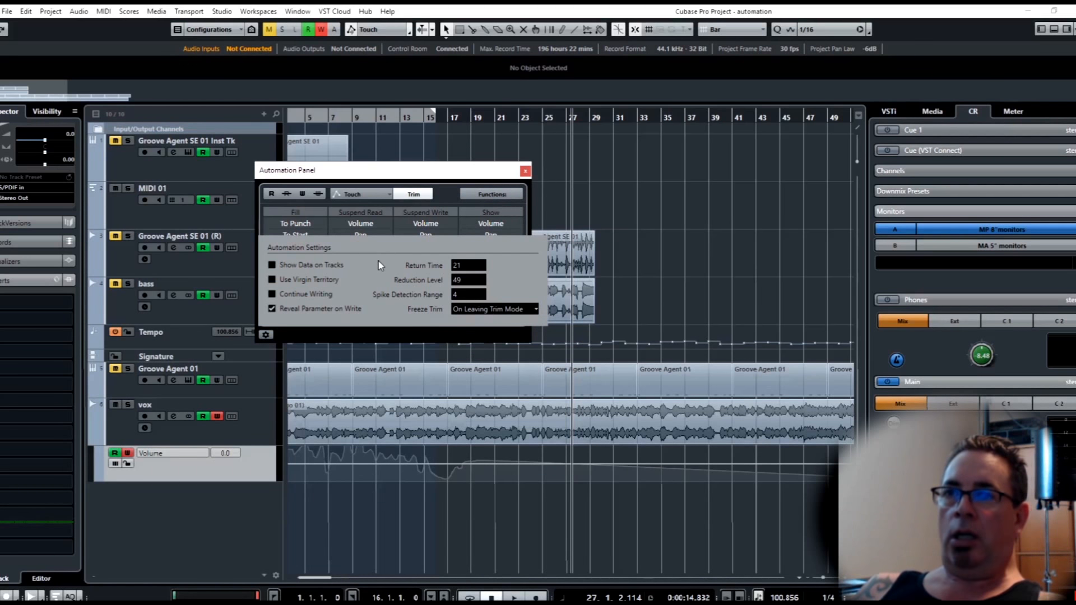
pyautogui.moveTo(441, 169)
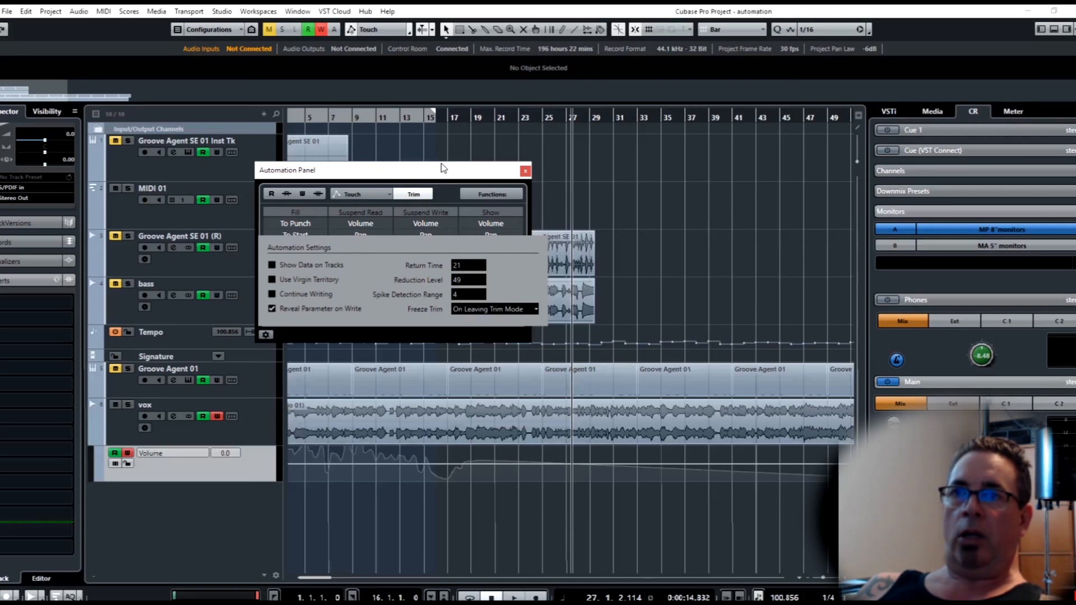
pyautogui.moveTo(246, 330)
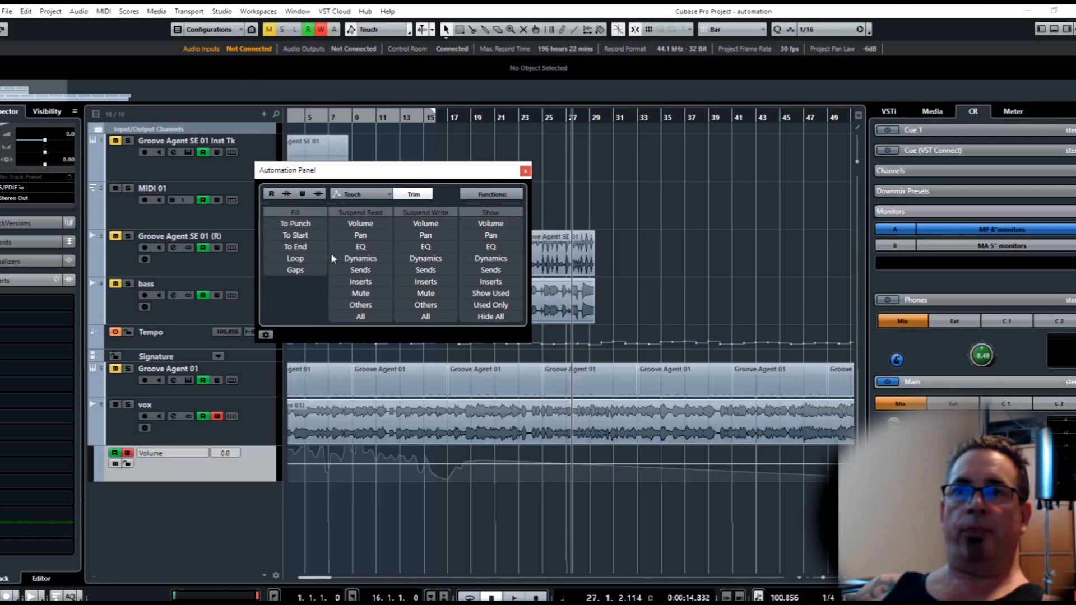
pyautogui.moveTo(366, 305)
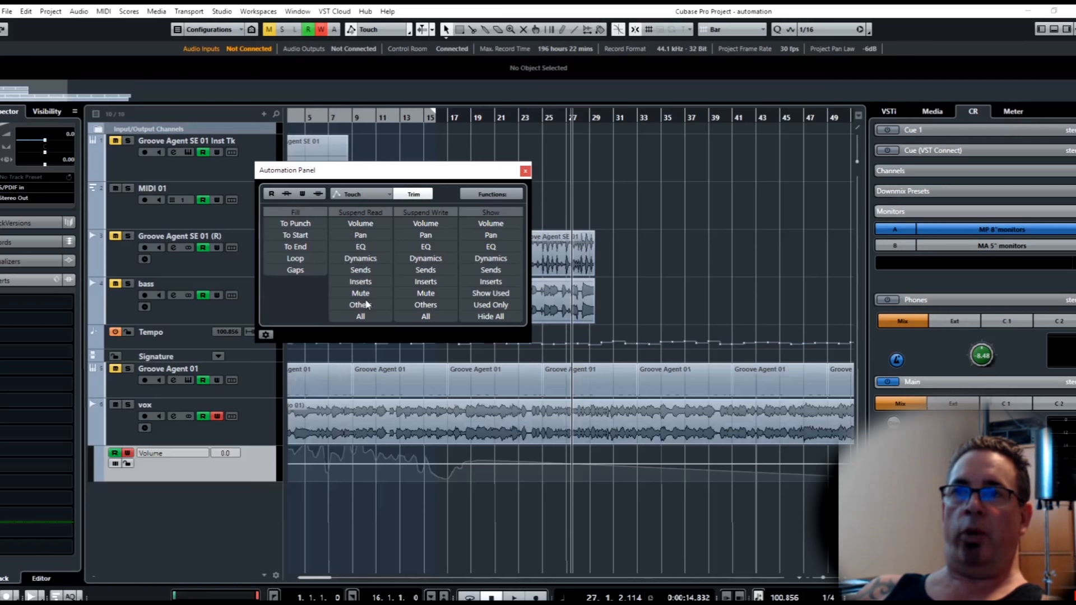
pyautogui.moveTo(367, 244)
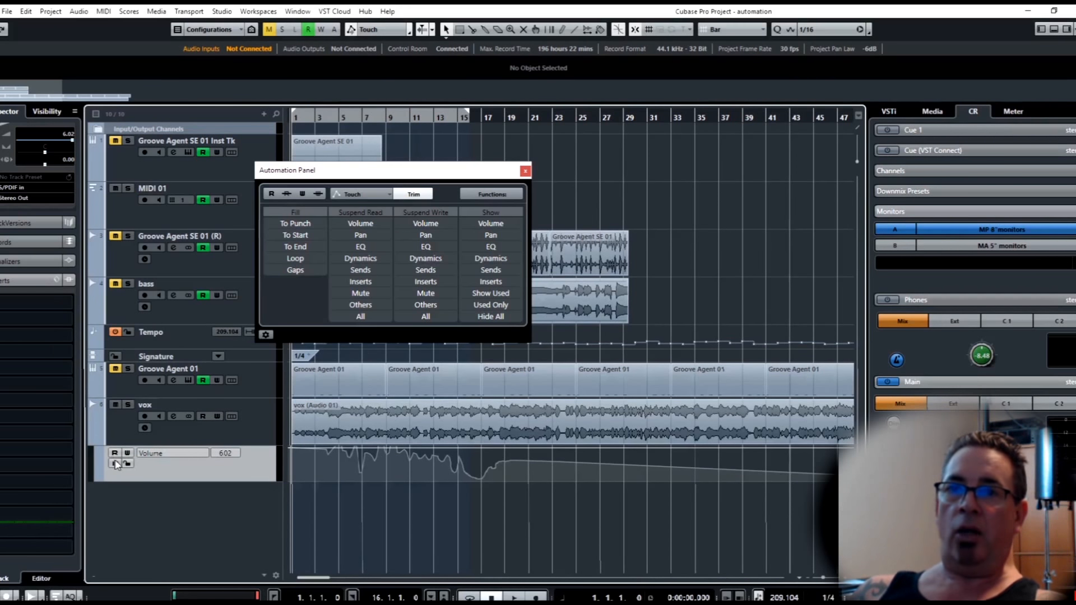
pyautogui.moveTo(102, 487)
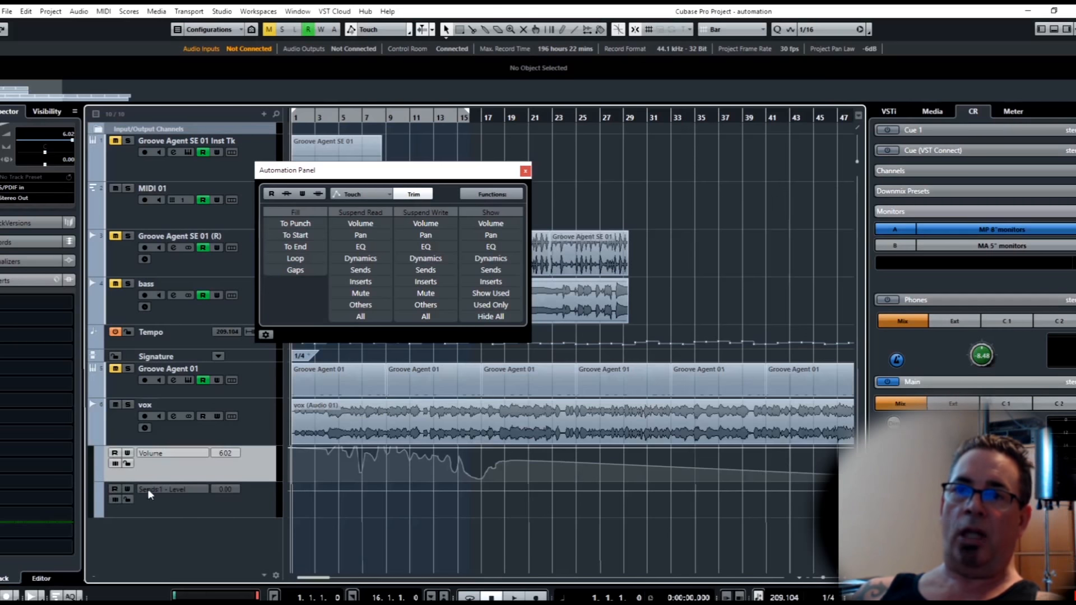
pyautogui.moveTo(116, 412)
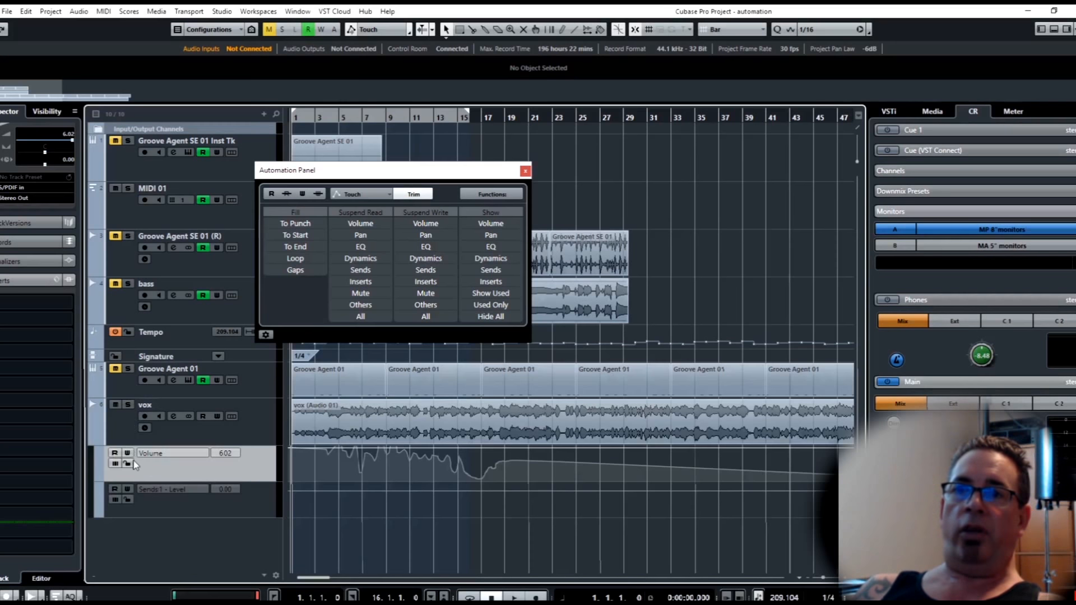
pyautogui.moveTo(114, 454)
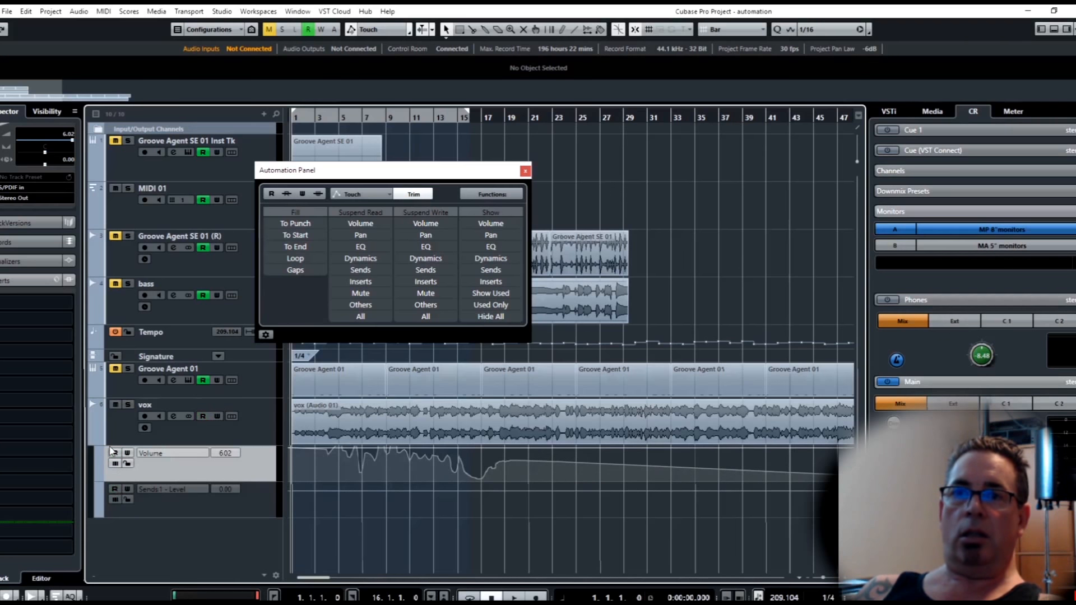
pyautogui.click(114, 453)
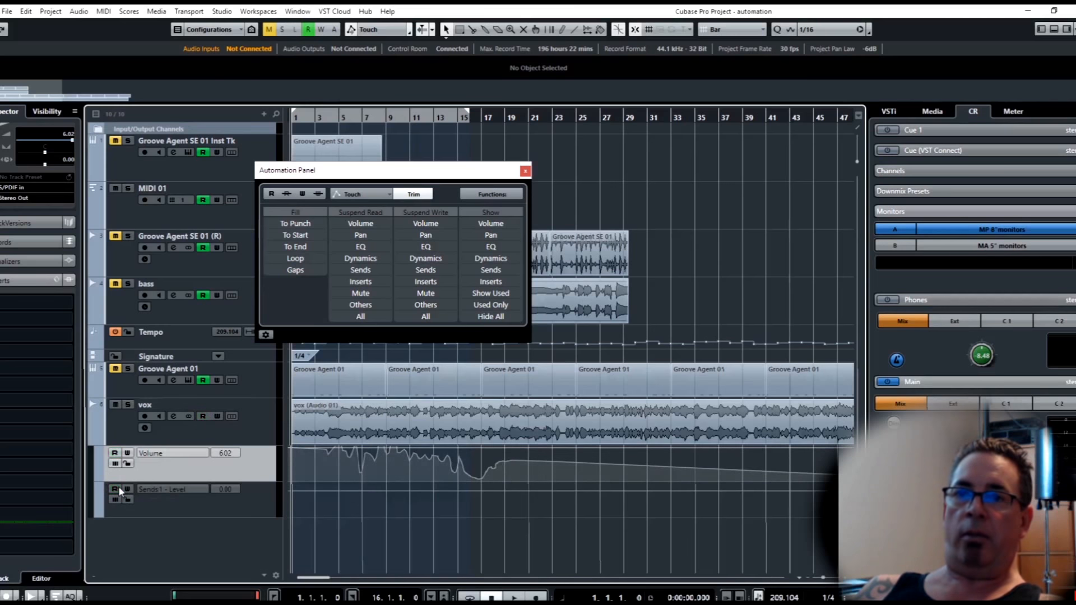
pyautogui.click(115, 455)
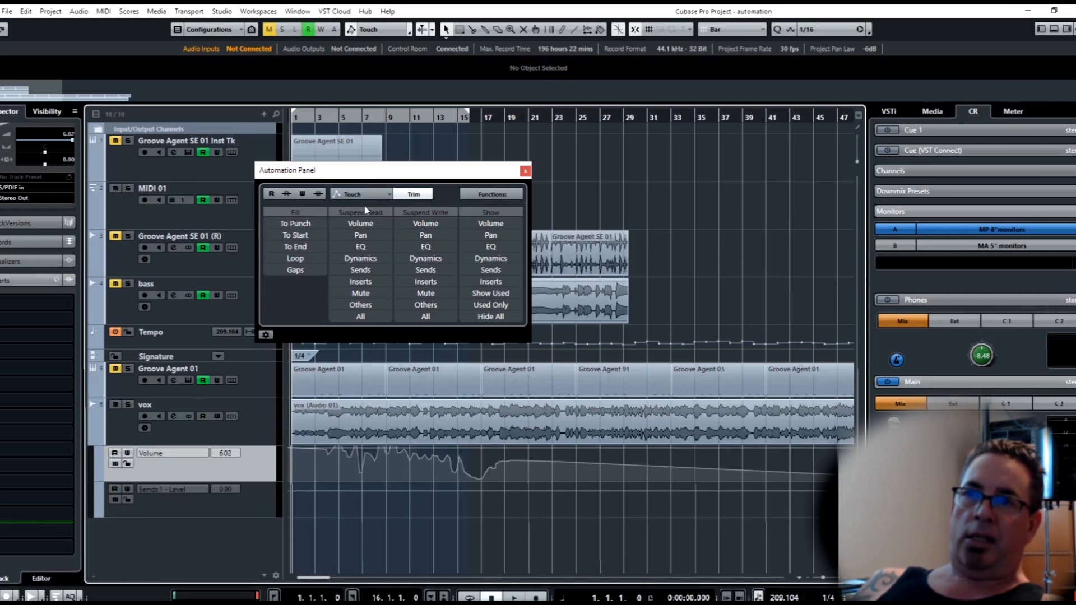
pyautogui.moveTo(330, 342)
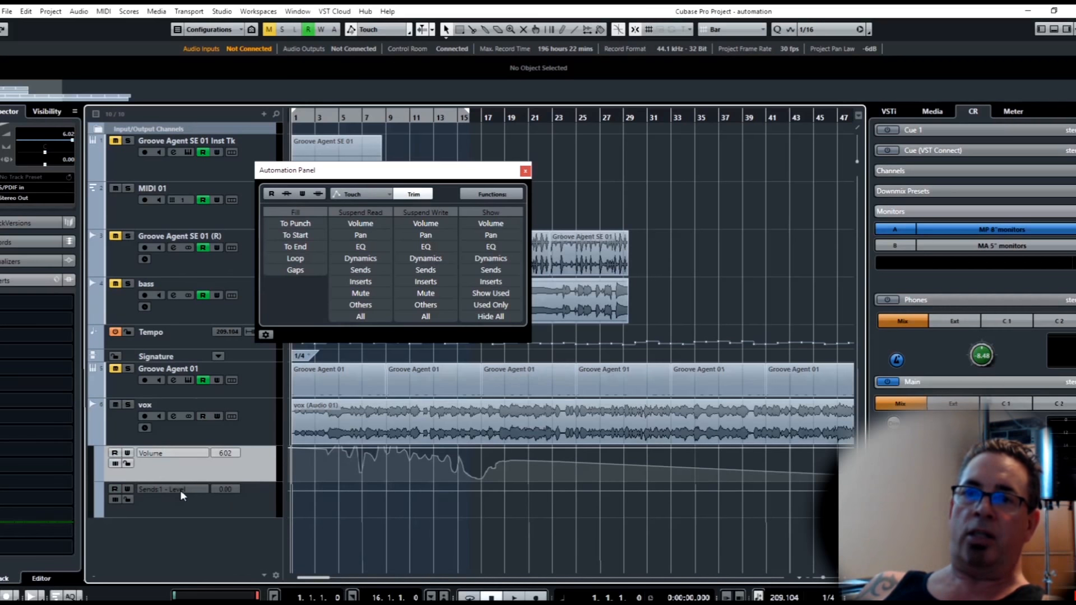
# - Switch the second vox lane to Mute automation and play back its on/off pattern
pyautogui.click(171, 489)
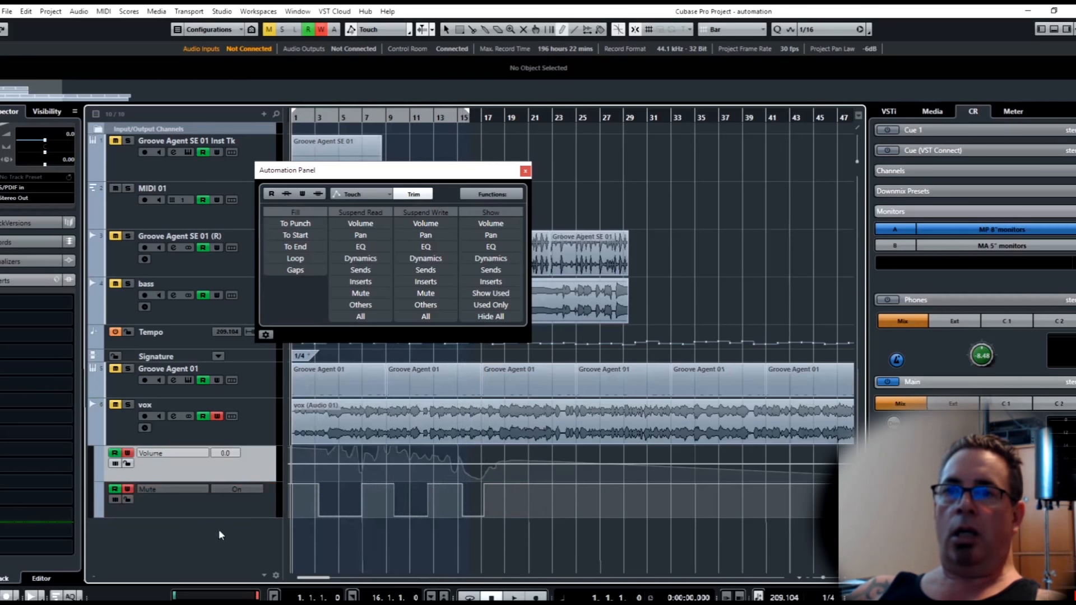
pyautogui.moveTo(143, 465)
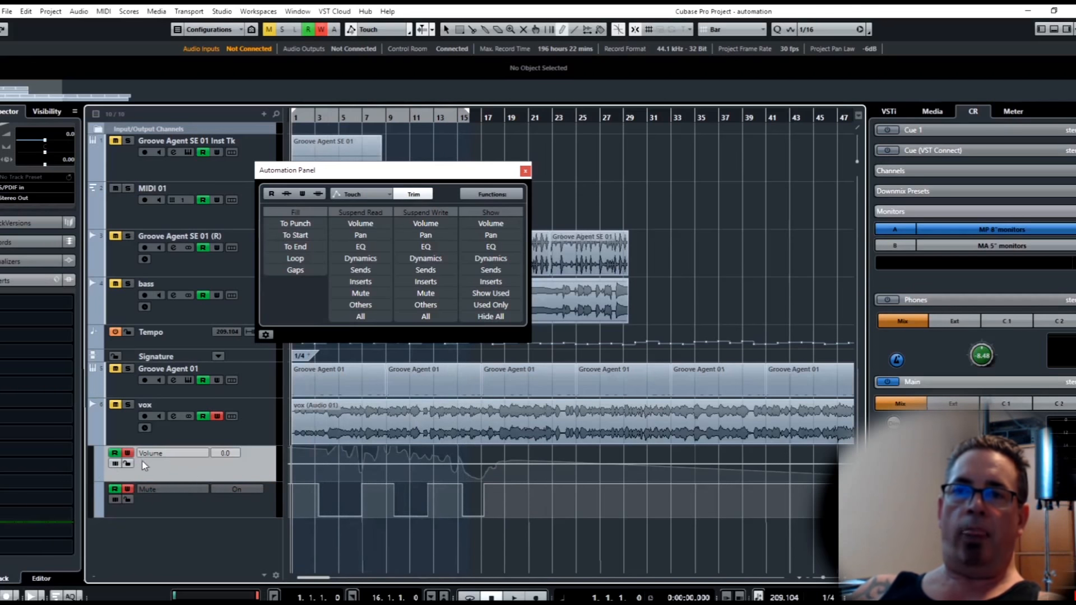
pyautogui.click(301, 194)
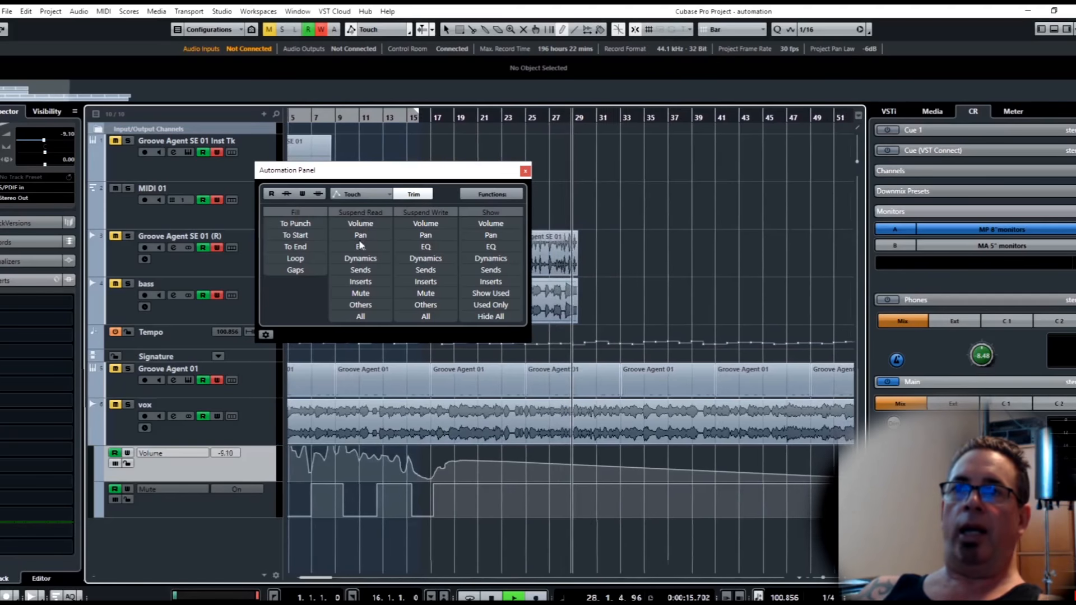
# - Suspend Read for Mute in the Automation Panel so the vox mute lane reads Off
pyautogui.click(360, 294)
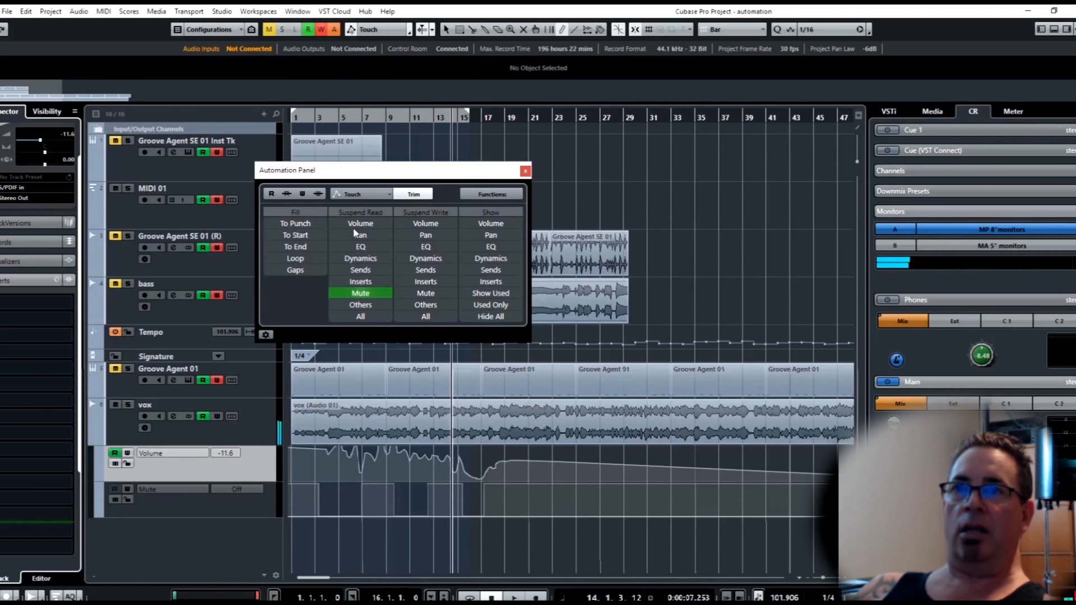
# - Deactivate Suspend Read for Mute so the vox mute lane reads On again
pyautogui.click(360, 223)
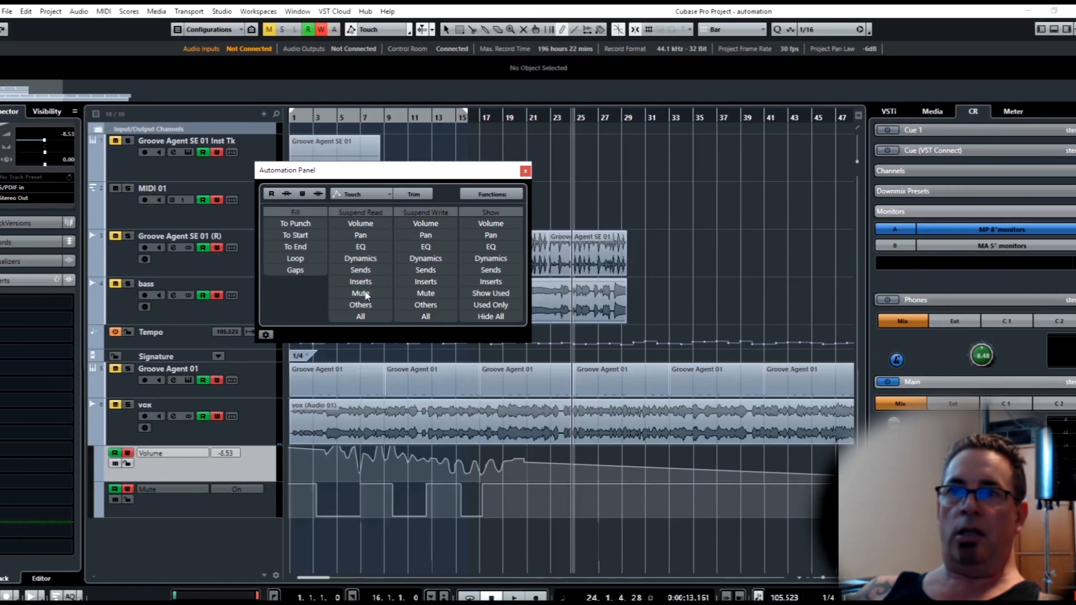
pyautogui.moveTo(410, 221)
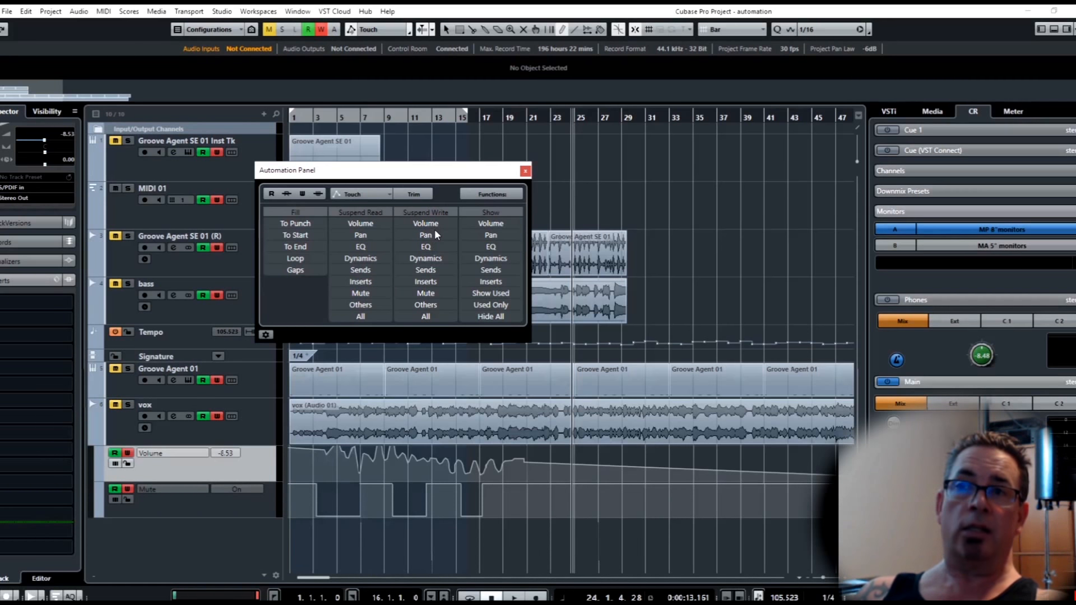
pyautogui.moveTo(435, 233)
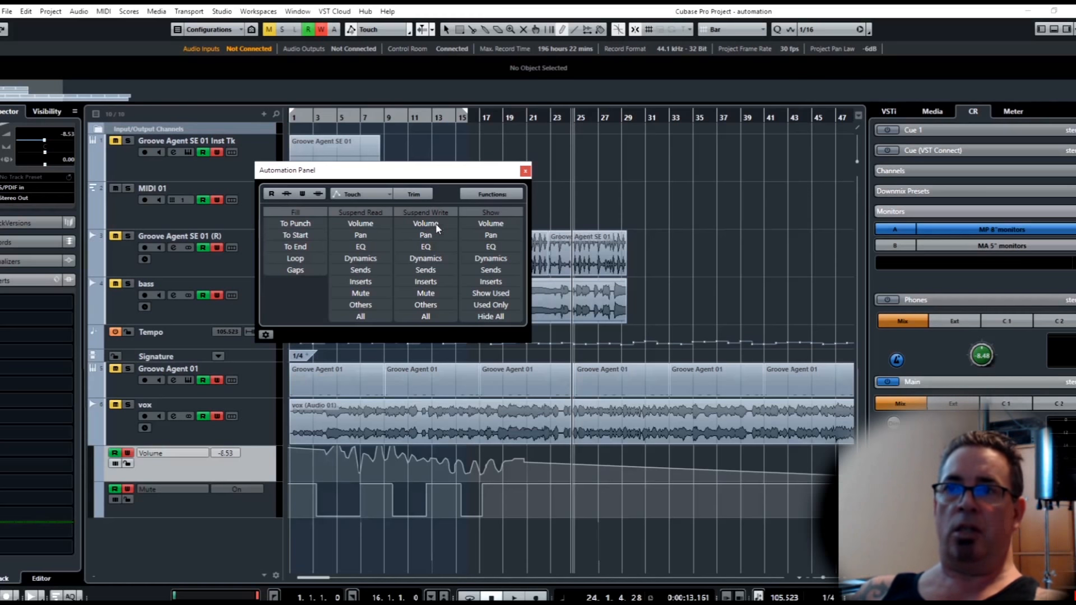
pyautogui.moveTo(425, 257)
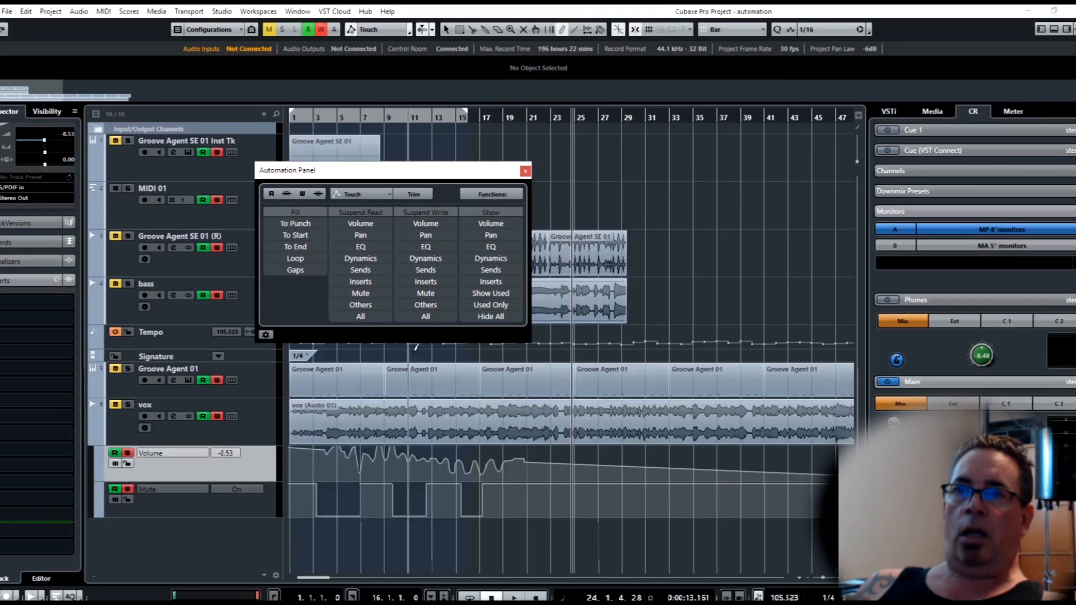
pyautogui.moveTo(477, 215)
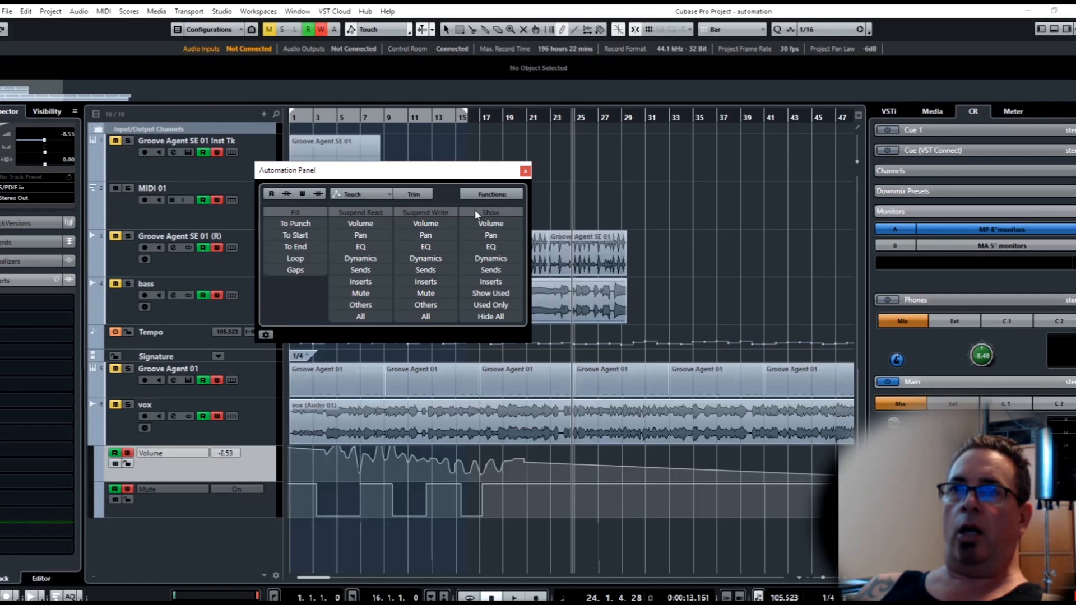
pyautogui.moveTo(491, 323)
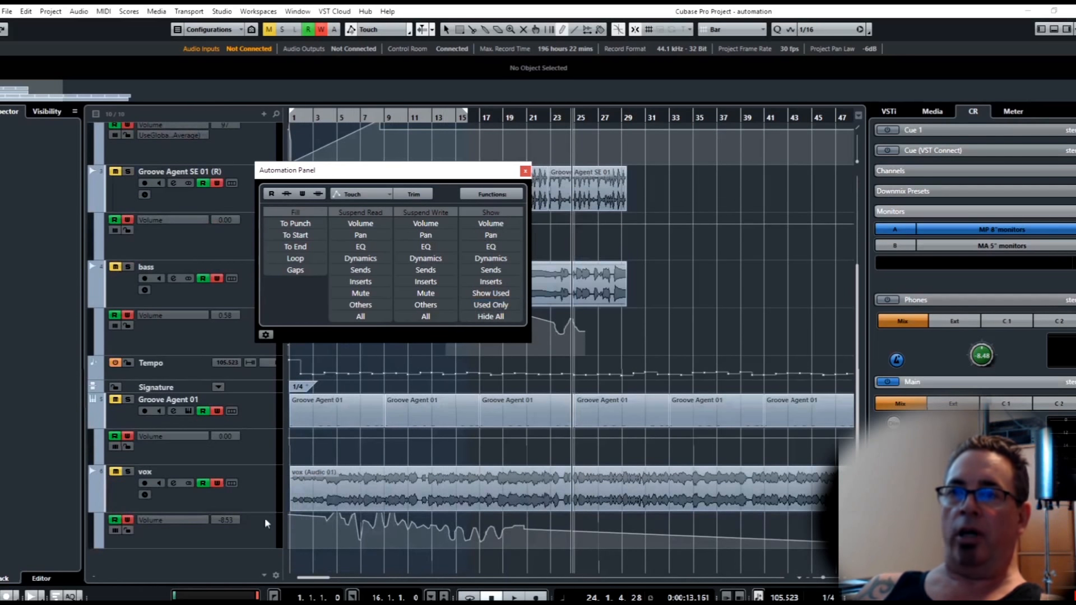
pyautogui.moveTo(500, 223)
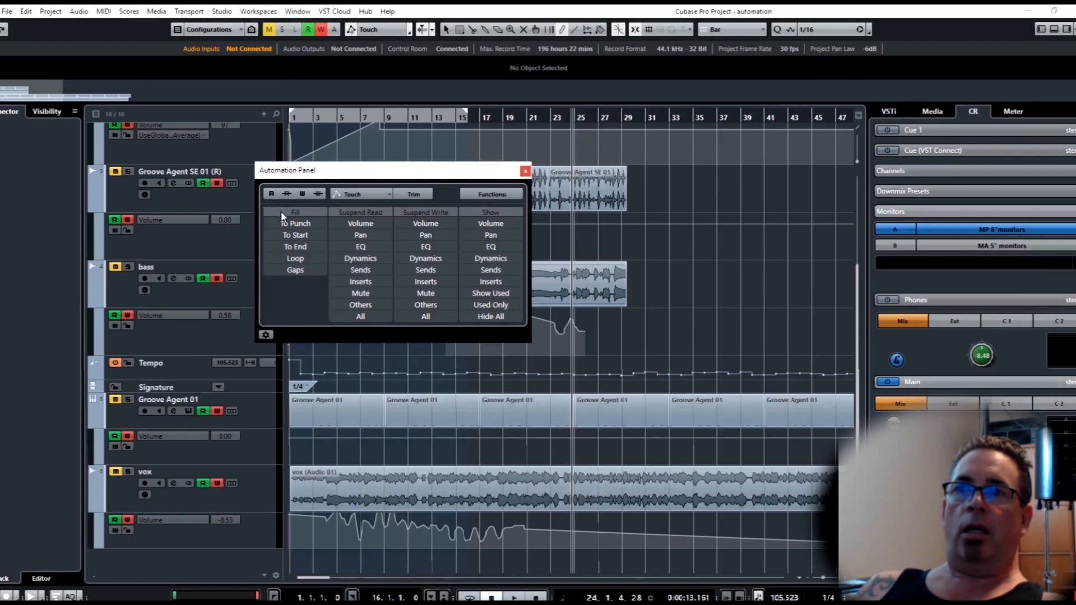
pyautogui.moveTo(265, 226)
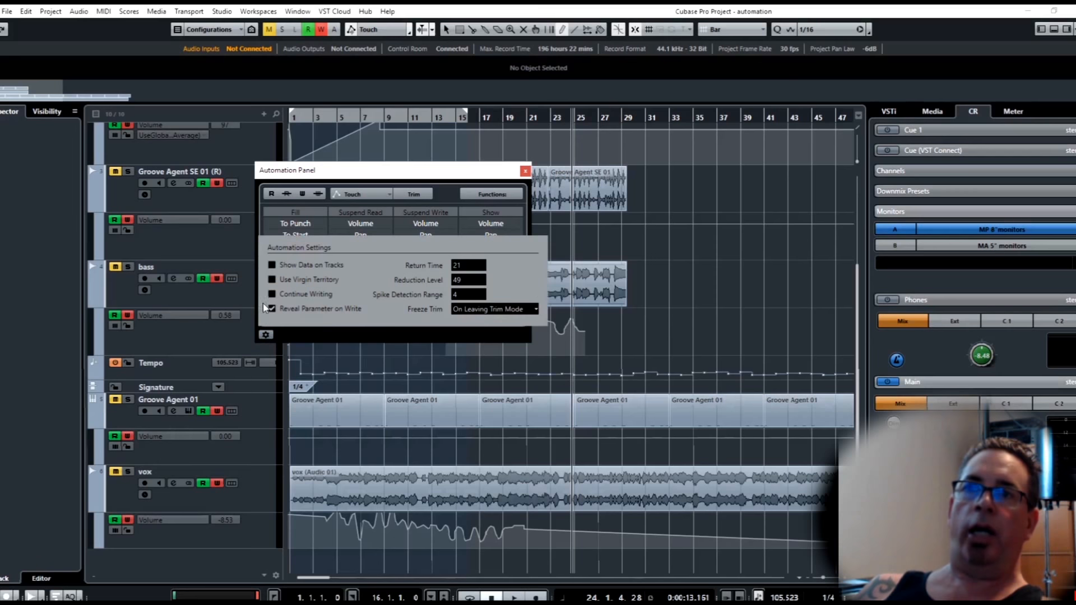
# - Close the automation settings and show the Automation Panel's Functions list
pyautogui.click(272, 309)
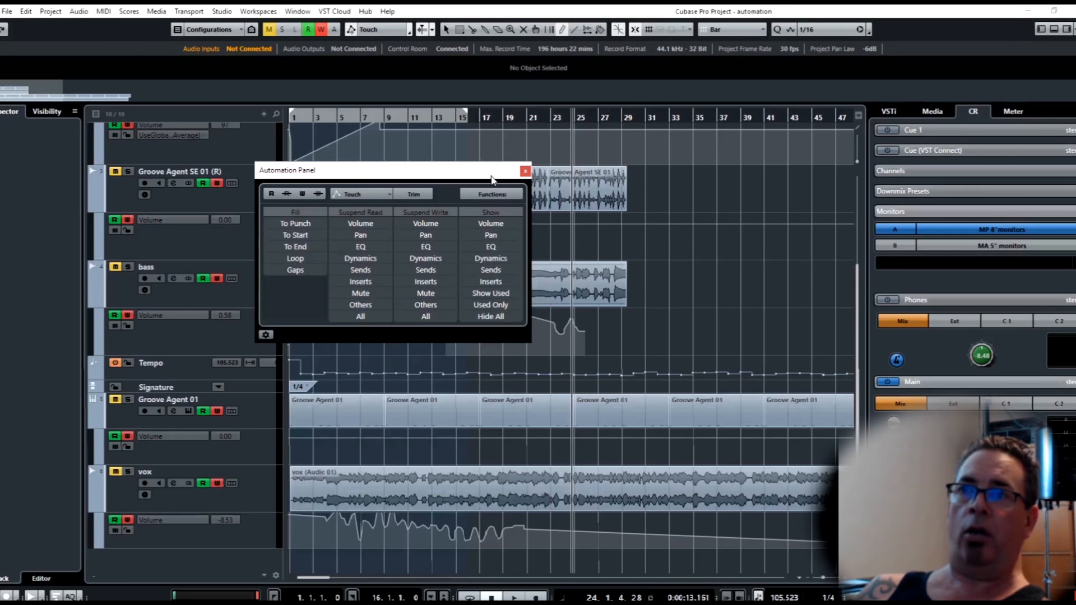
pyautogui.click(490, 194)
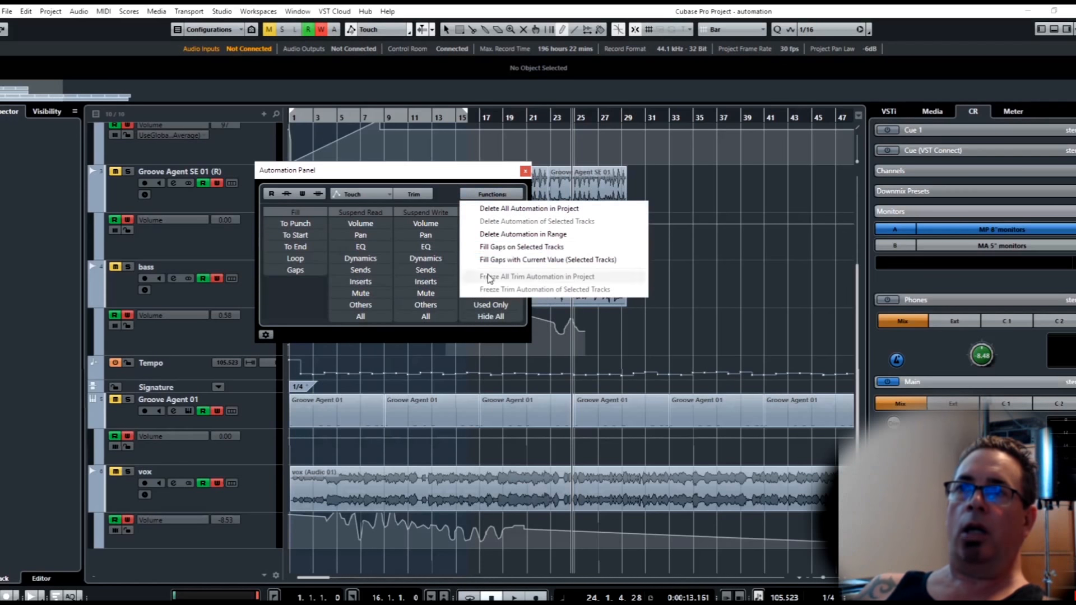
pyautogui.moveTo(522, 247)
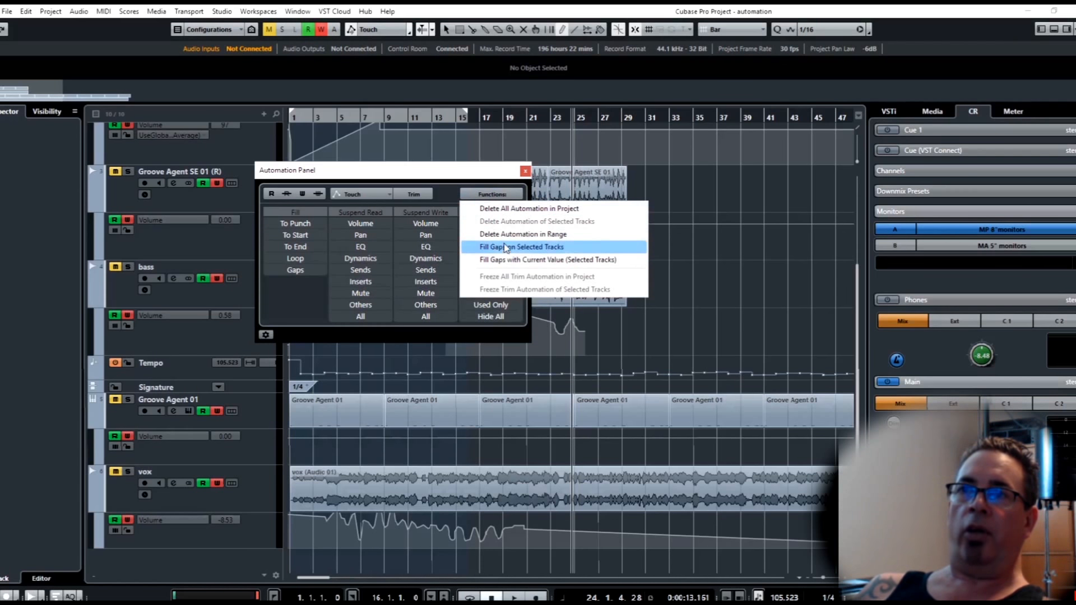
pyautogui.moveTo(472, 173)
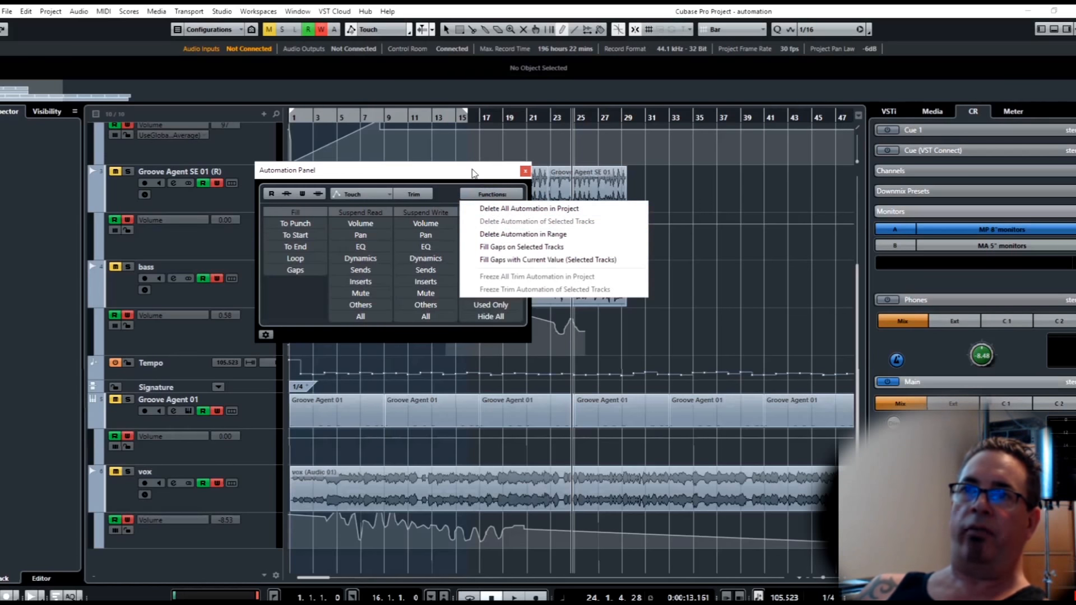